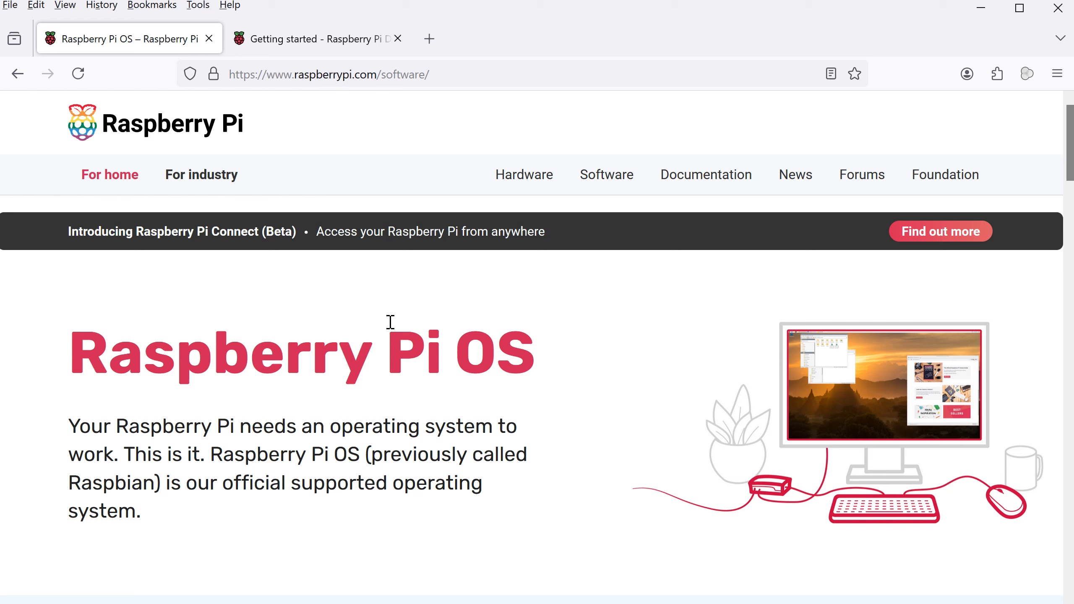
pyautogui.moveTo(428, 122)
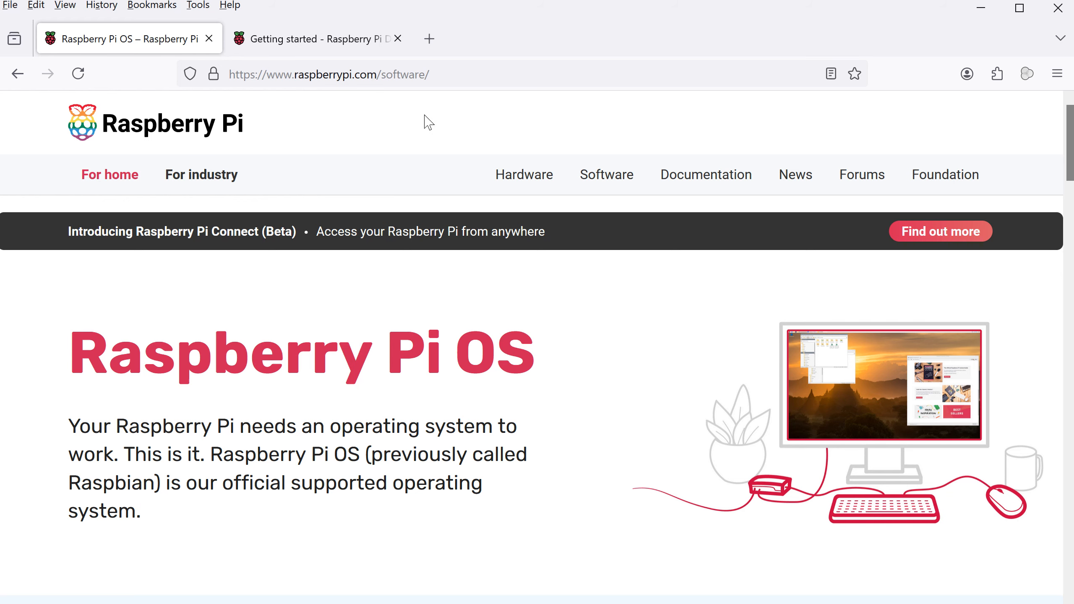
# Download the Raspberry Pi Imager Windows installer from the Raspberry Pi OS page and launch it.
pyautogui.scroll(-3)
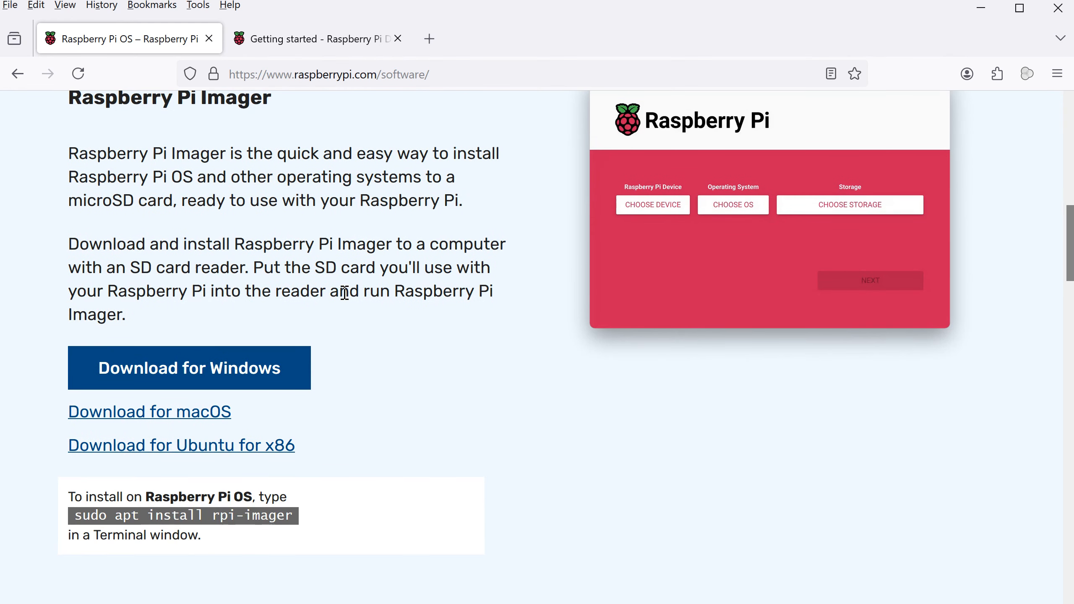
pyautogui.moveTo(238, 307)
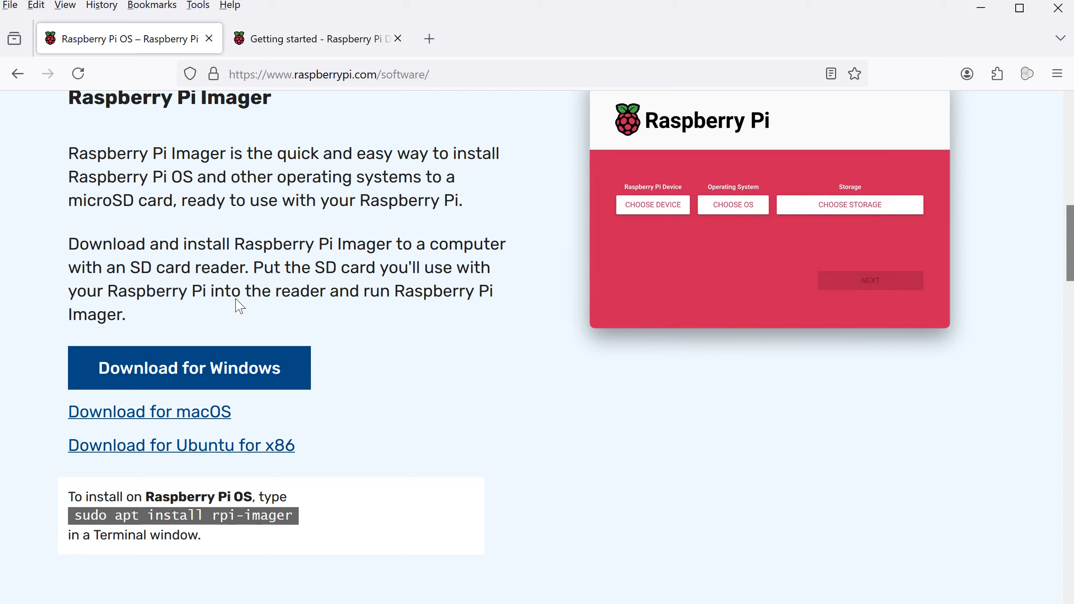
pyautogui.moveTo(294, 288)
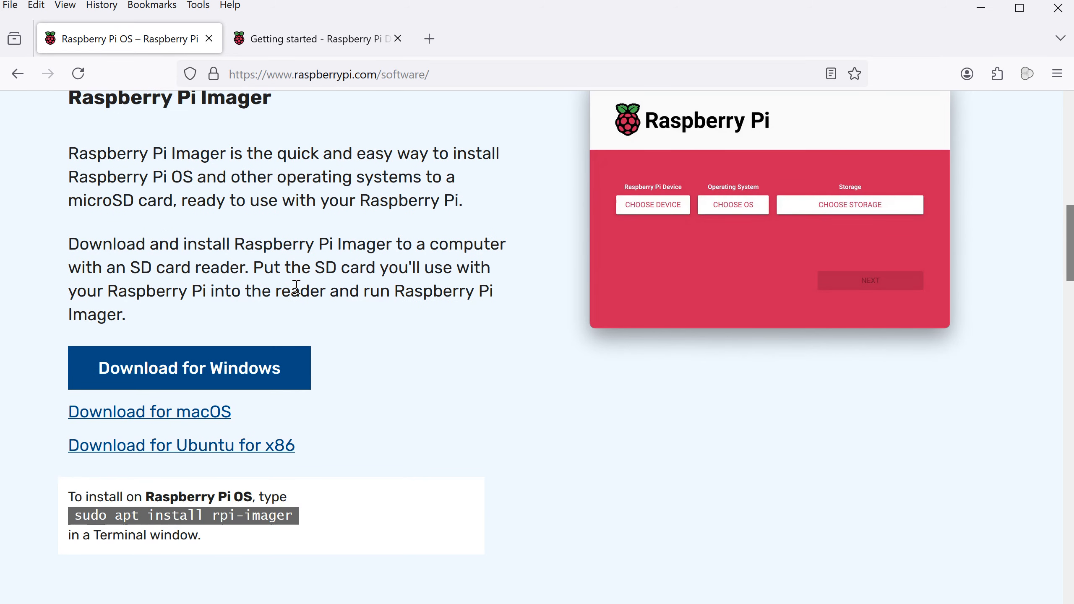
pyautogui.click(188, 368)
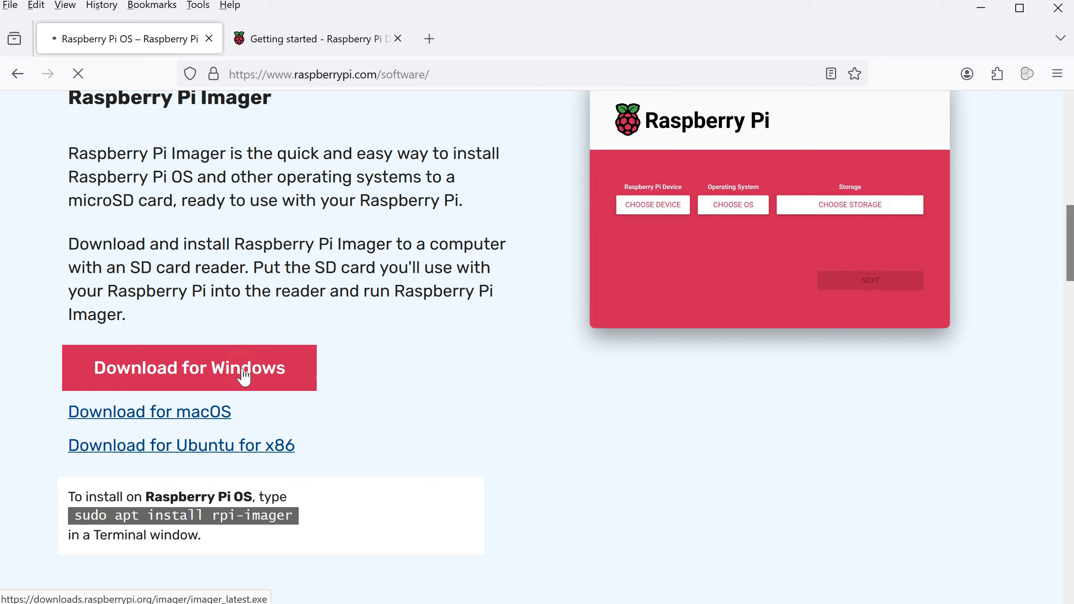
pyautogui.click(189, 369)
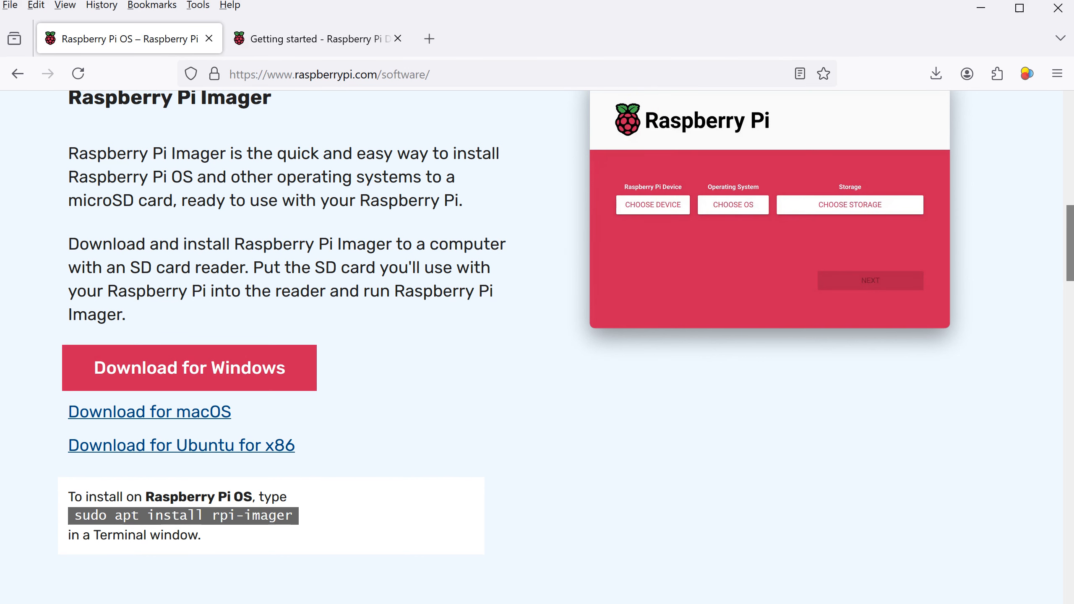
pyautogui.click(188, 368)
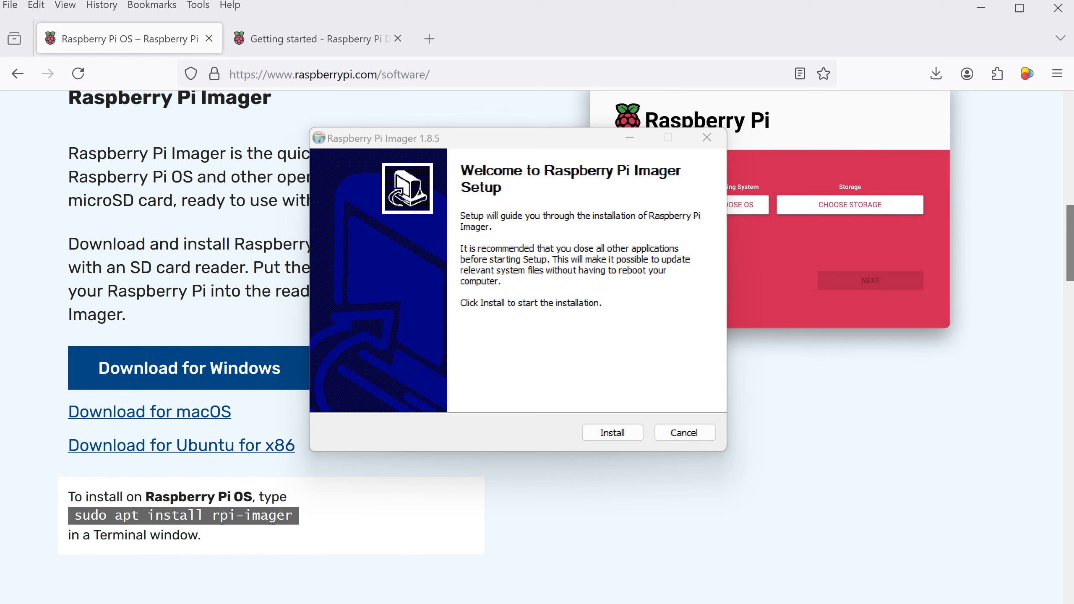
pyautogui.moveTo(555, 511)
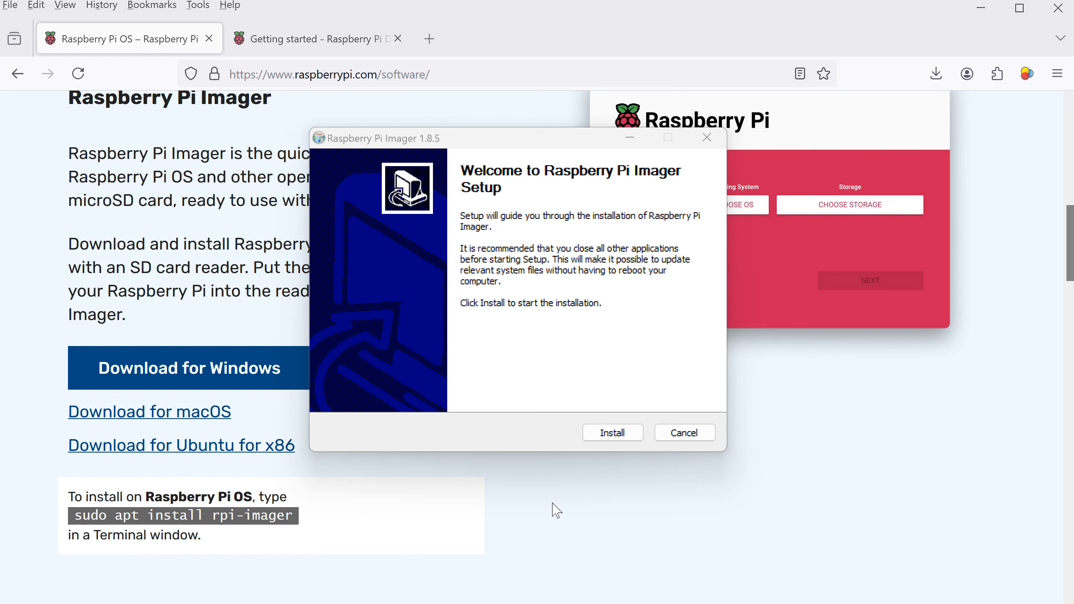
pyautogui.moveTo(611, 433)
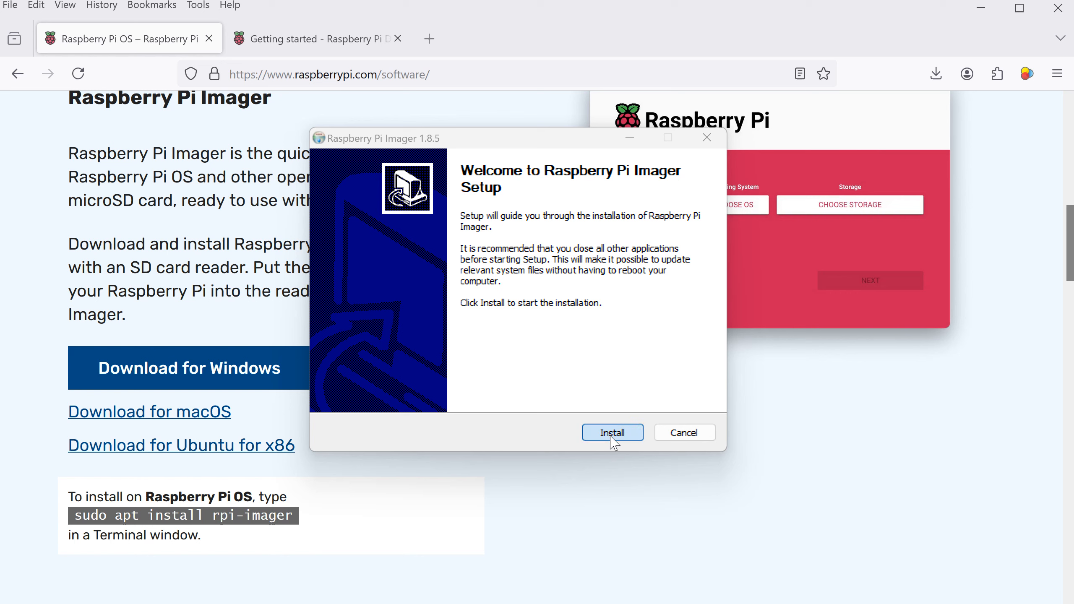
# Install Raspberry Pi Imager 1.8.5 and finish setup with 'Run Raspberry Pi Imager' checked.
pyautogui.click(612, 433)
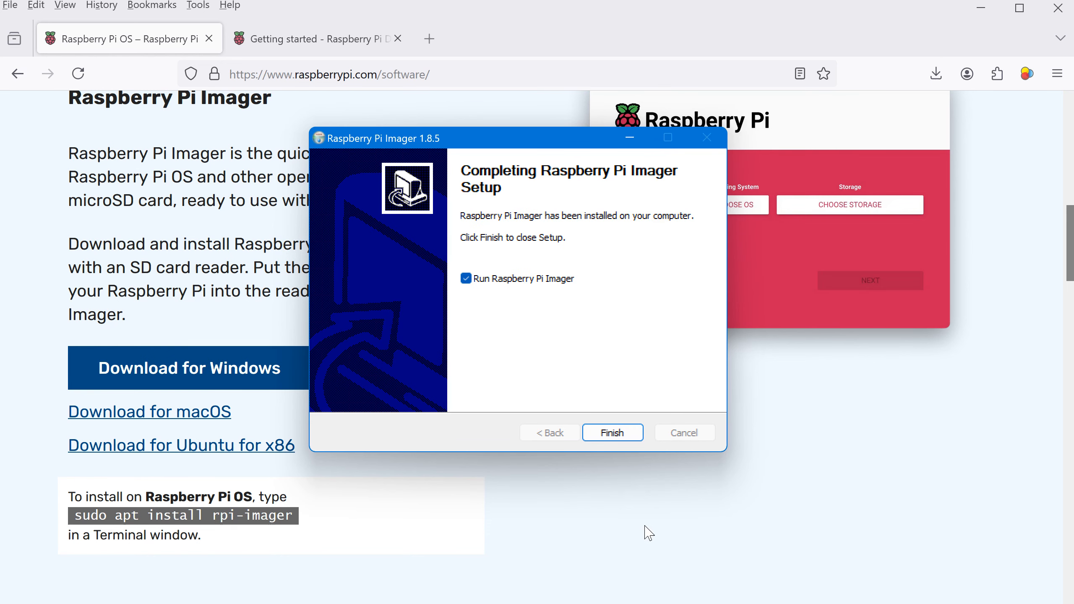
pyautogui.moveTo(519, 296)
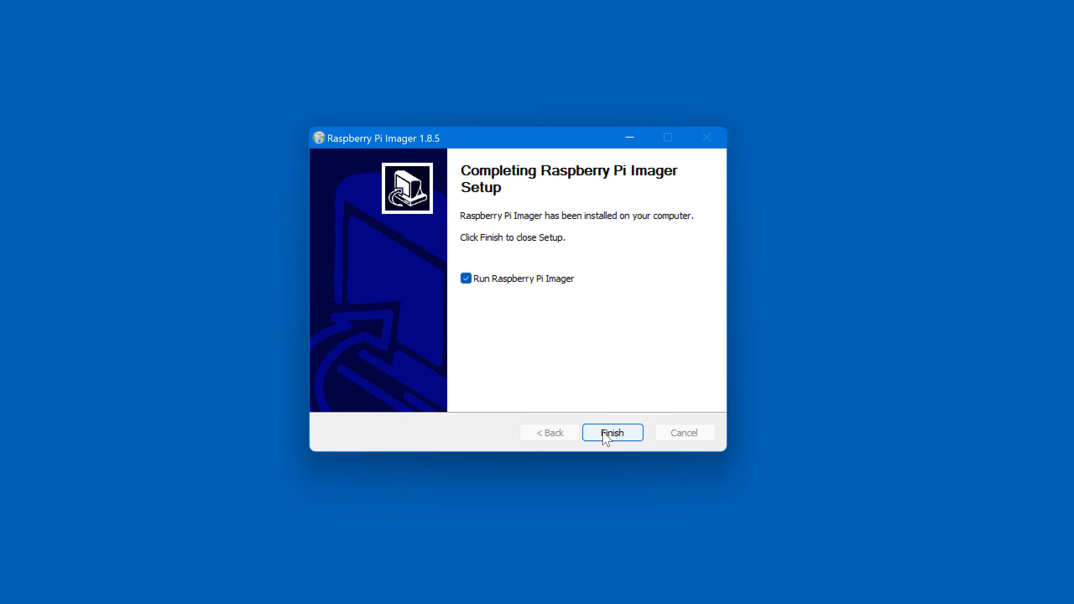
pyautogui.click(611, 433)
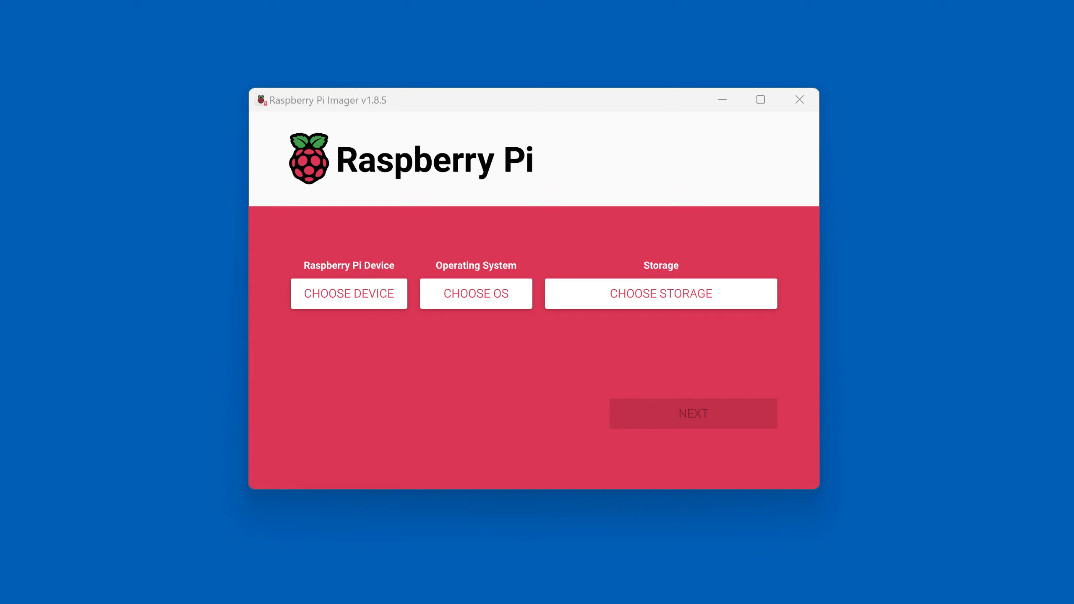
pyautogui.moveTo(312, 393)
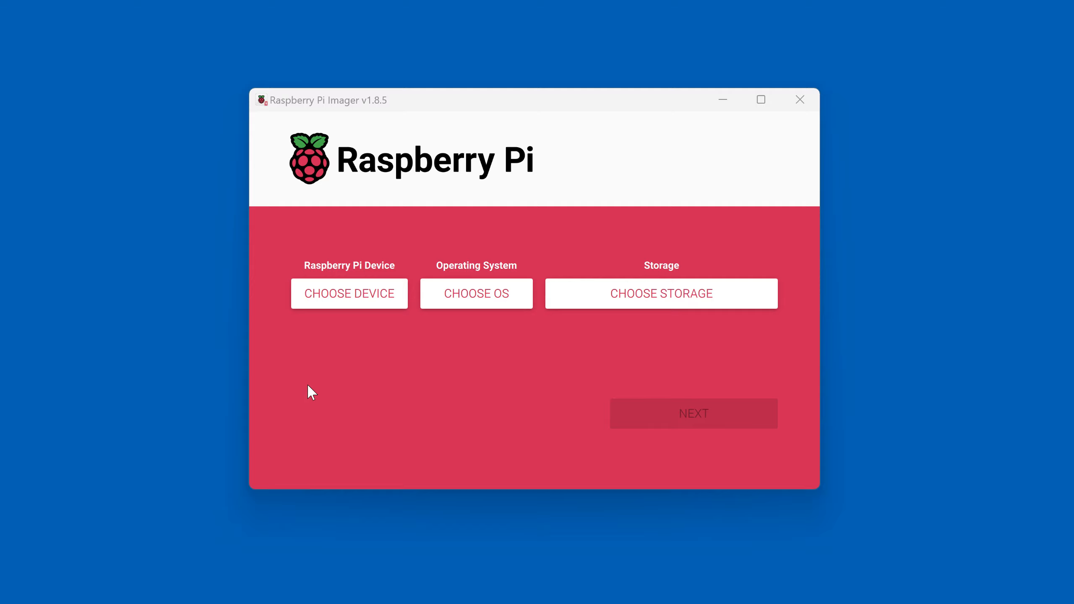
# Select Raspberry Pi 4, Raspberry Pi OS Lite (64-bit) and the 63.3 GB SDXC card, then continue.
pyautogui.click(349, 294)
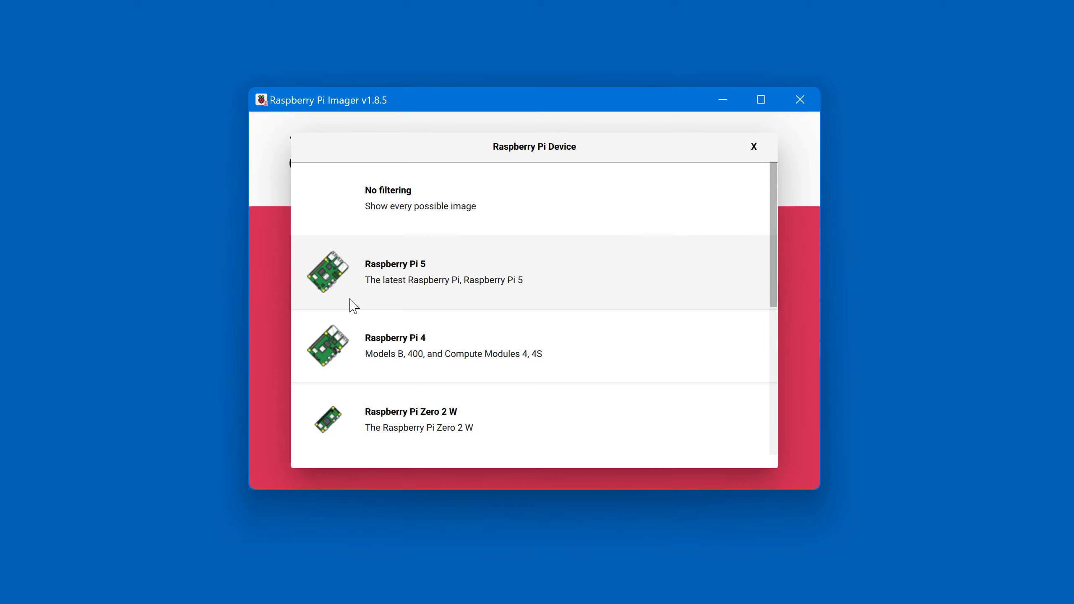
pyautogui.moveTo(407, 353)
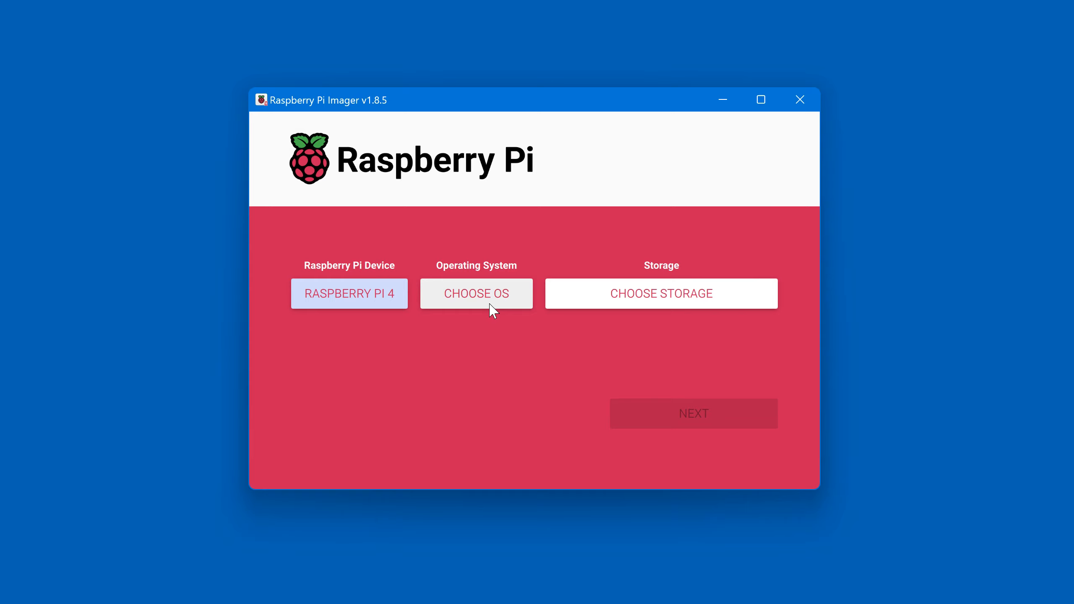
pyautogui.click(476, 293)
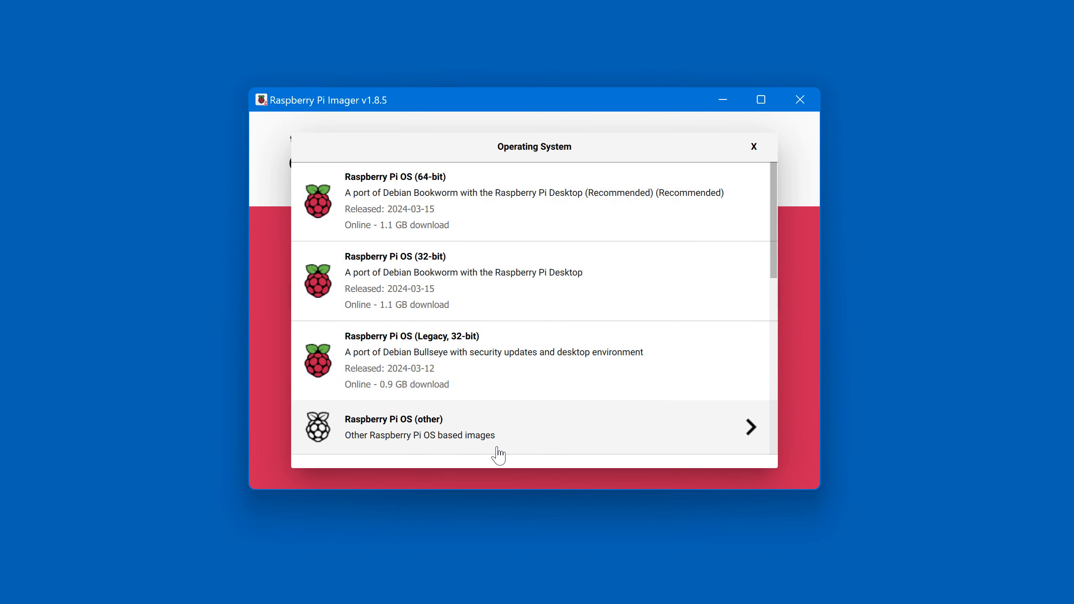
pyautogui.moveTo(476, 490)
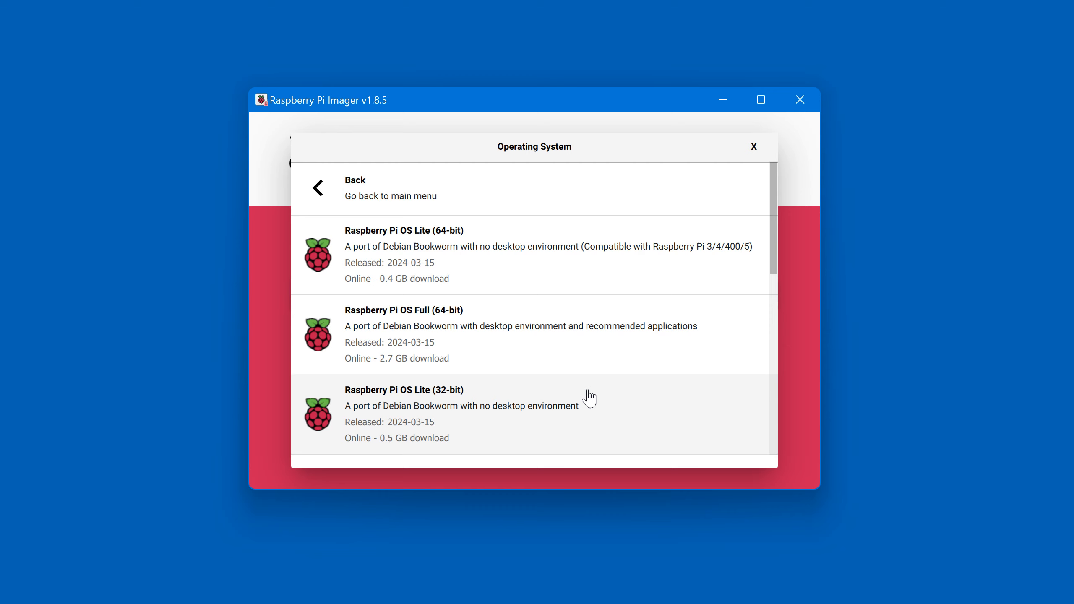
pyautogui.moveTo(438, 250)
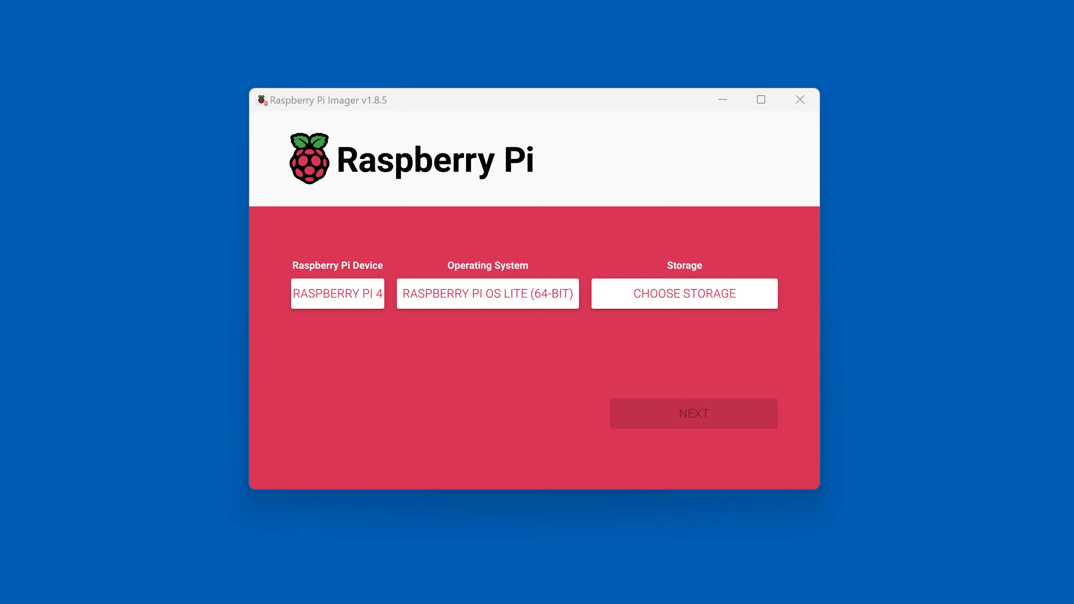
pyautogui.moveTo(445, 597)
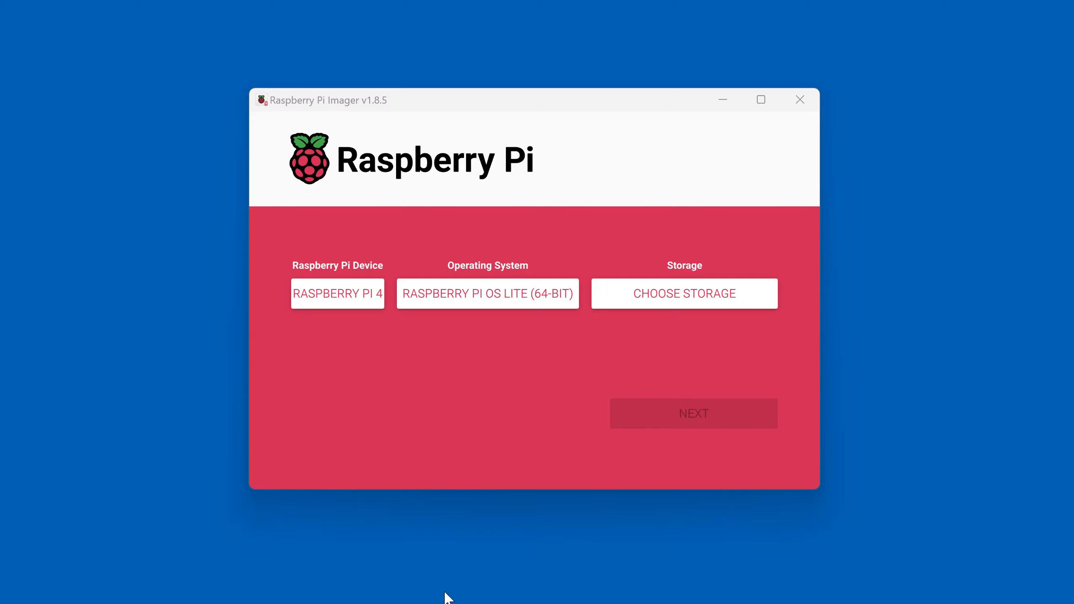
pyautogui.click(683, 293)
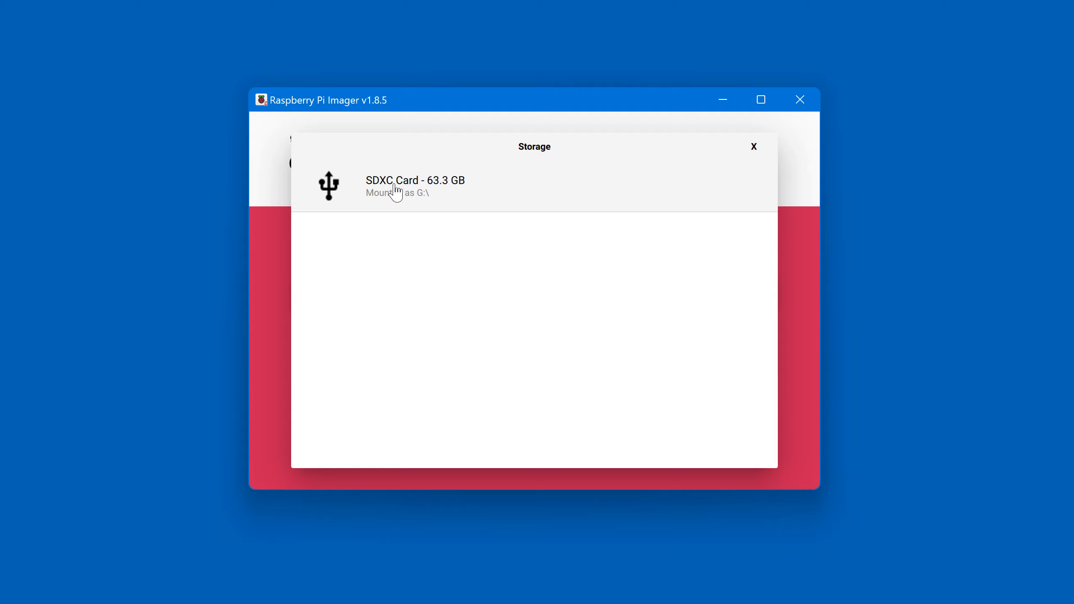
pyautogui.click(415, 185)
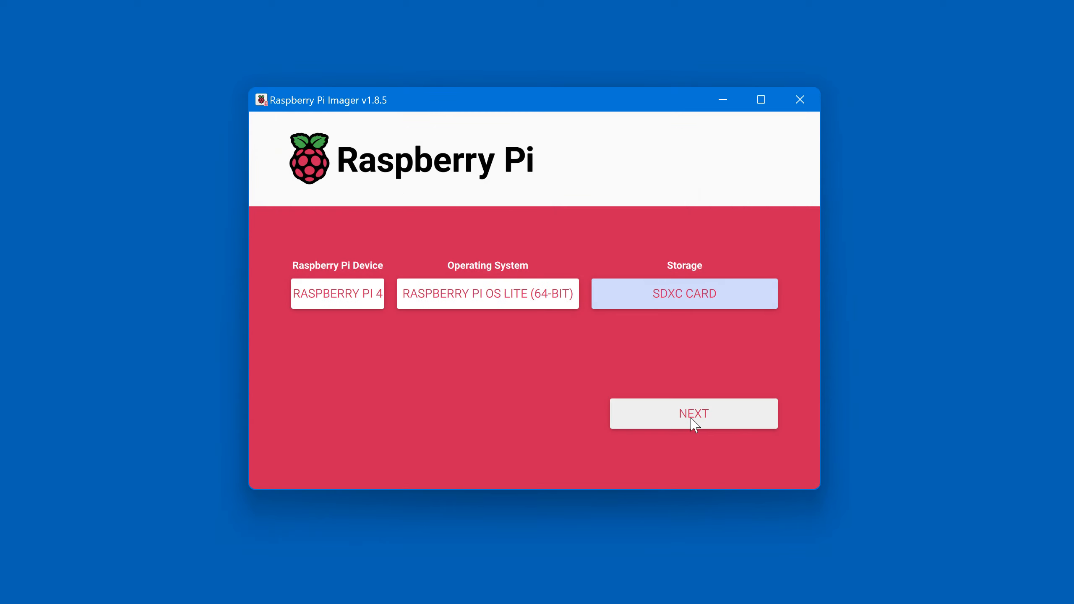
pyautogui.click(693, 413)
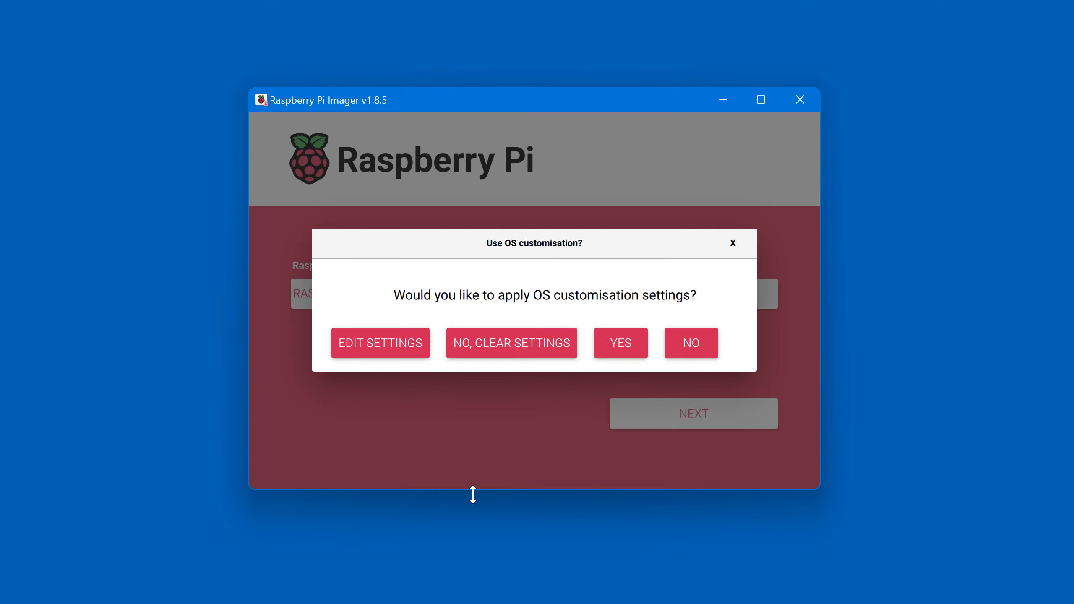
pyautogui.moveTo(383, 383)
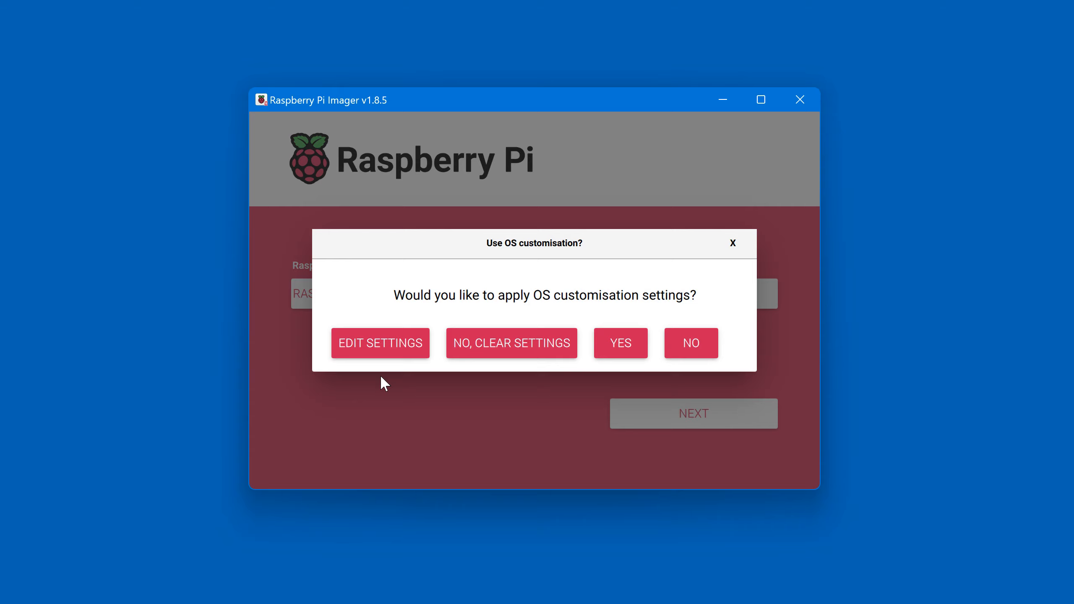
# Edit OS customisation with hostname pi4 and user pi, toggling wireless LAN on then back off.
pyautogui.click(380, 342)
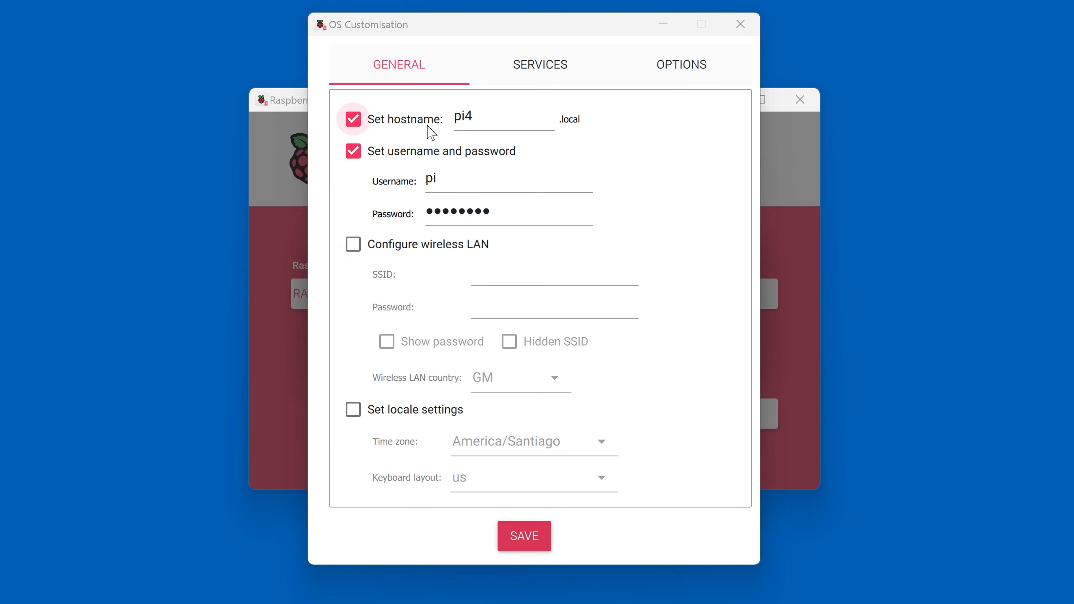
pyautogui.moveTo(591, 130)
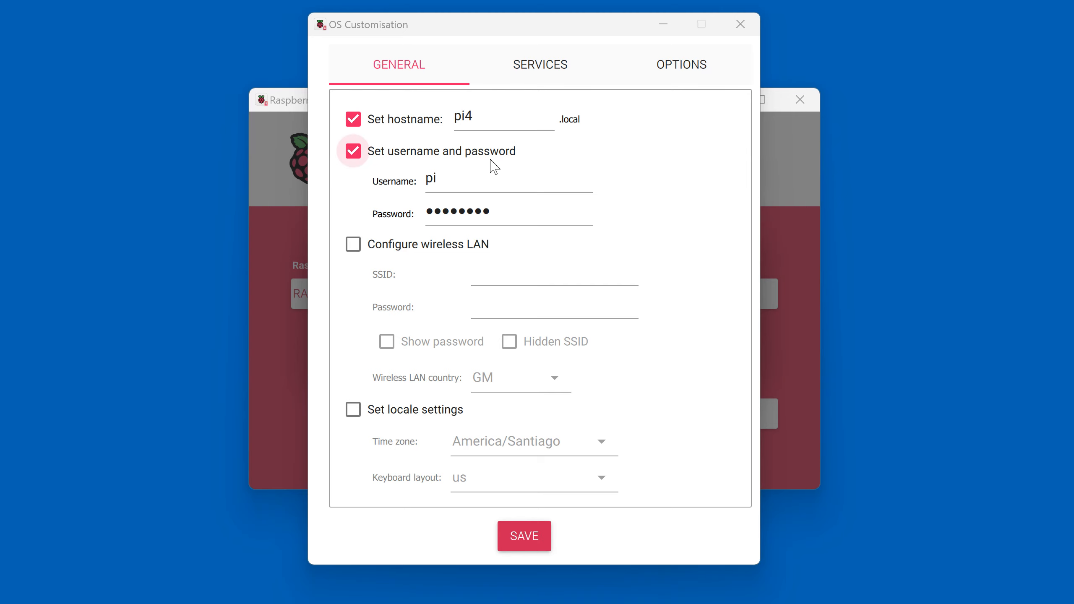
pyautogui.moveTo(523, 260)
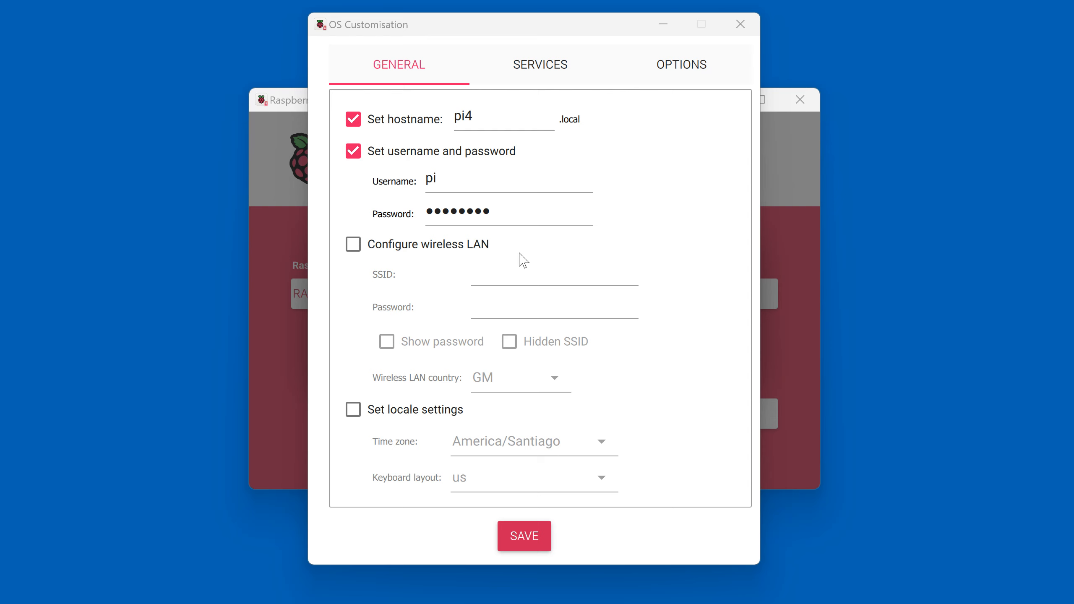
pyautogui.click(354, 243)
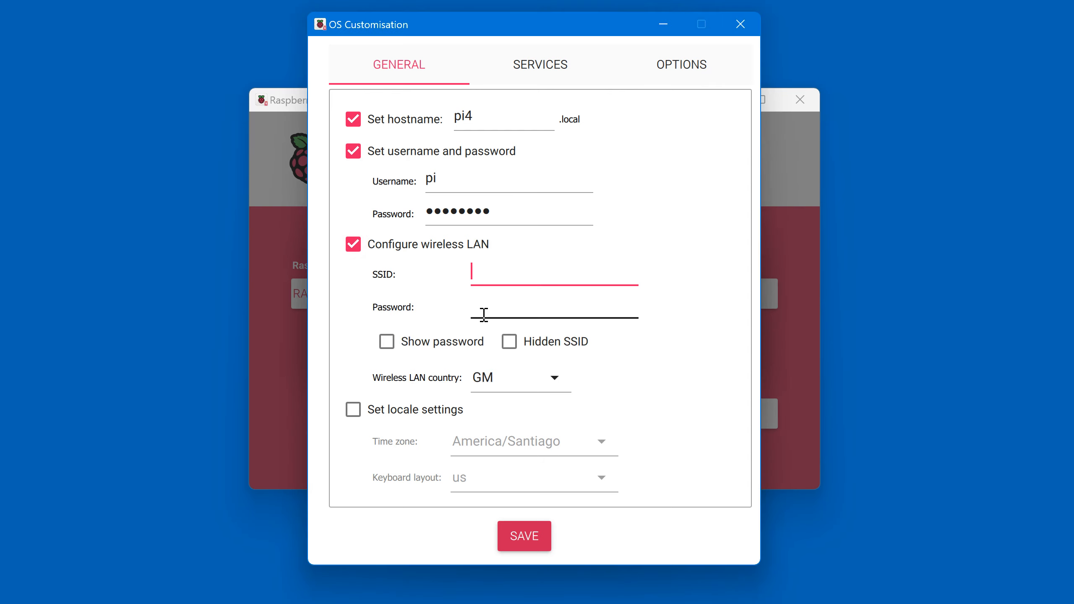
pyautogui.moveTo(555, 378)
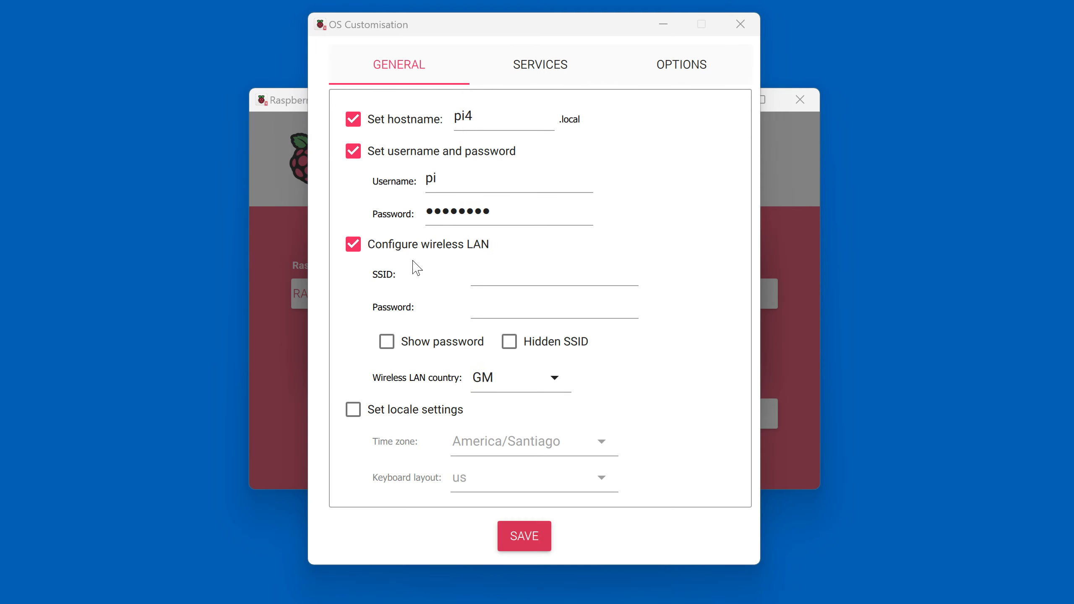
pyautogui.click(353, 245)
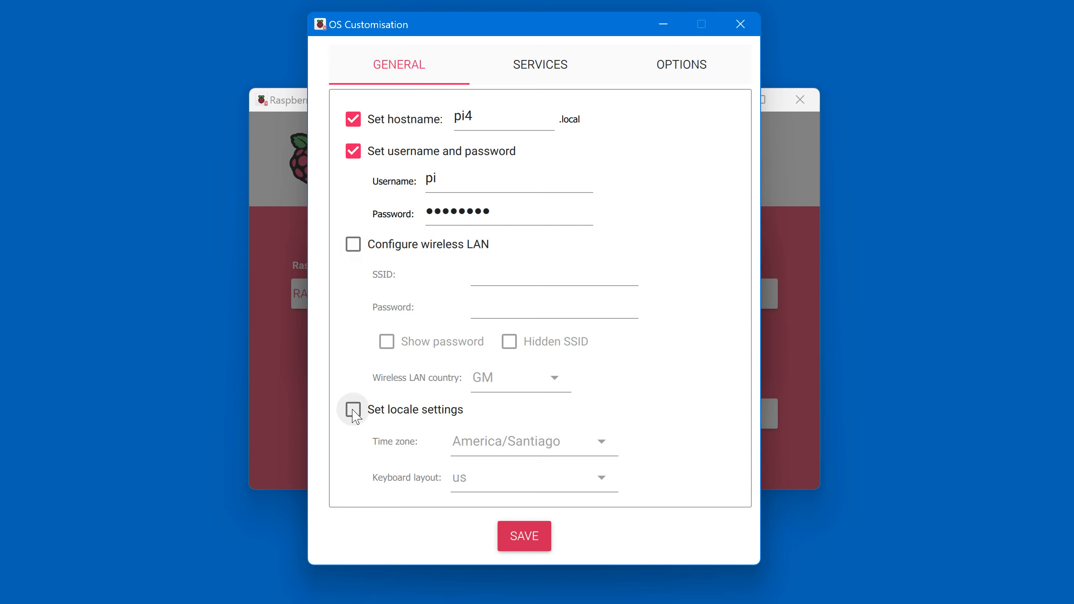
pyautogui.moveTo(449, 425)
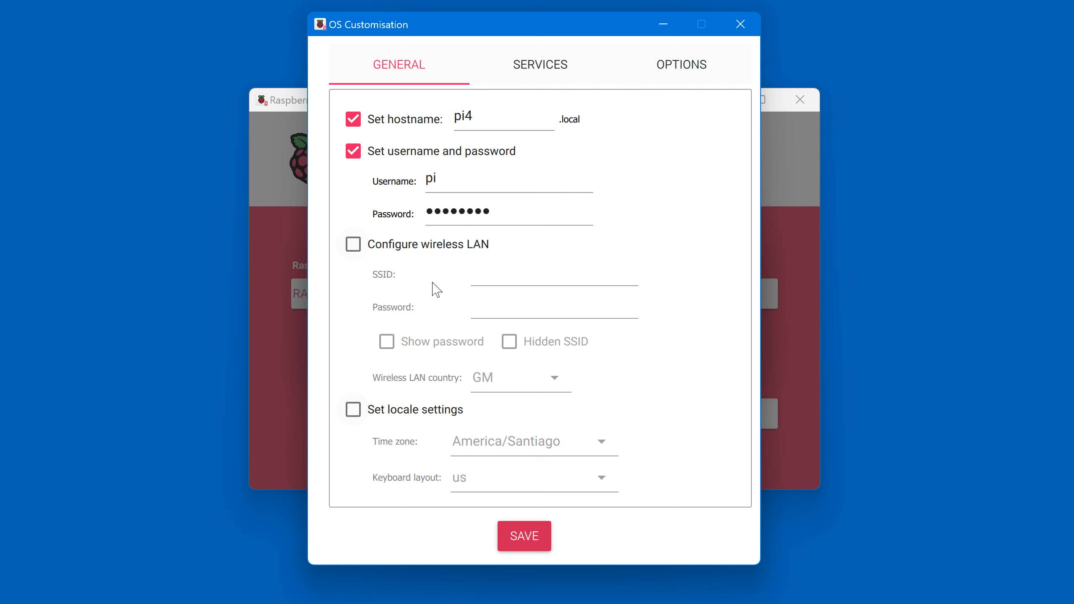
pyautogui.moveTo(540, 64)
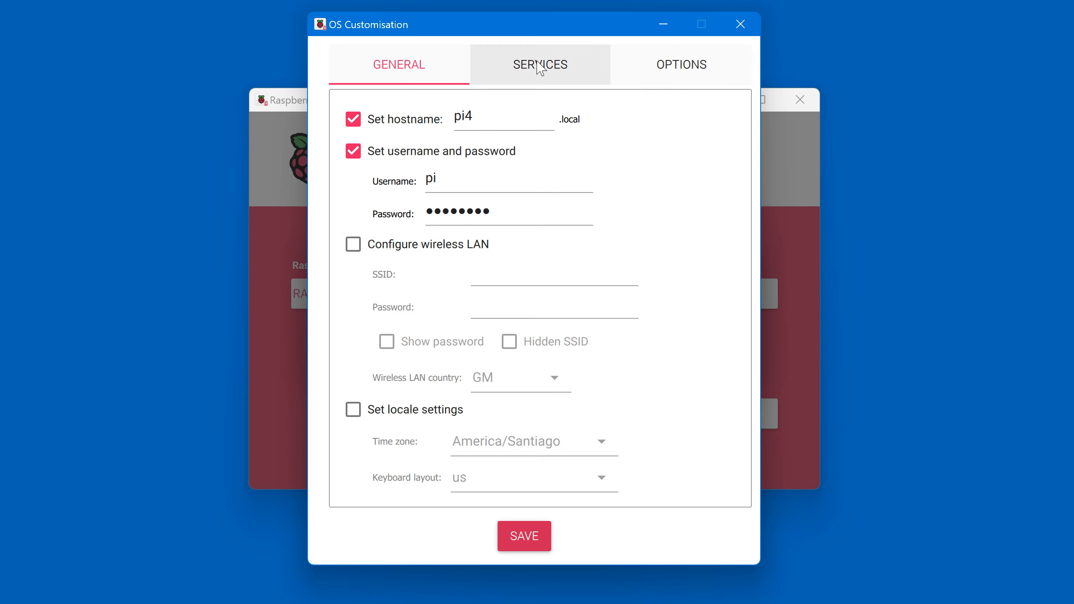
# Enable SSH with password authentication under Services, save the settings and confirm erasing the SDXC card.
pyautogui.click(539, 64)
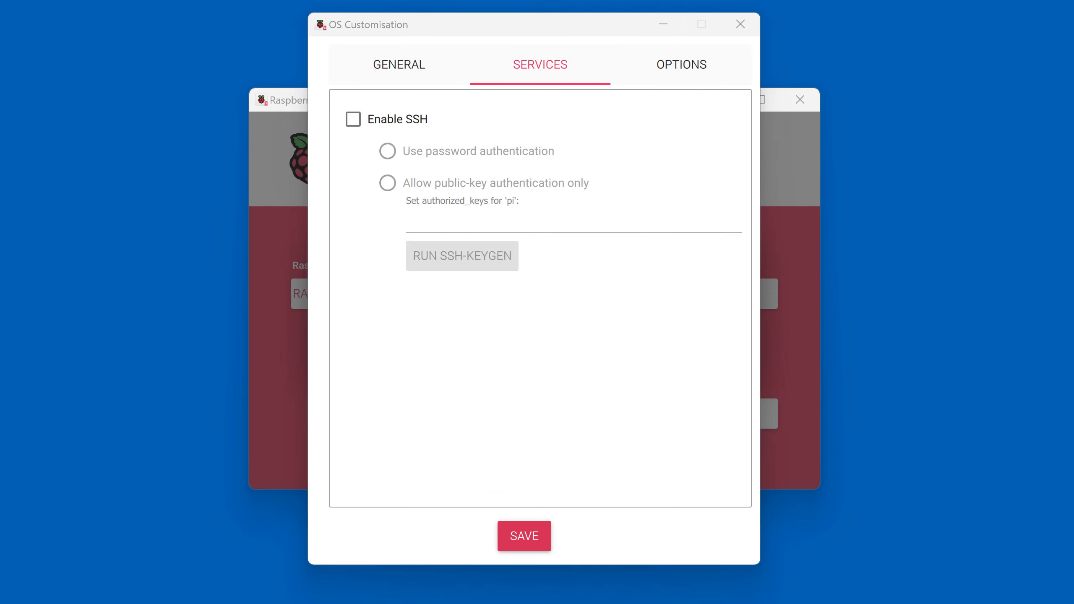
pyautogui.moveTo(355, 119)
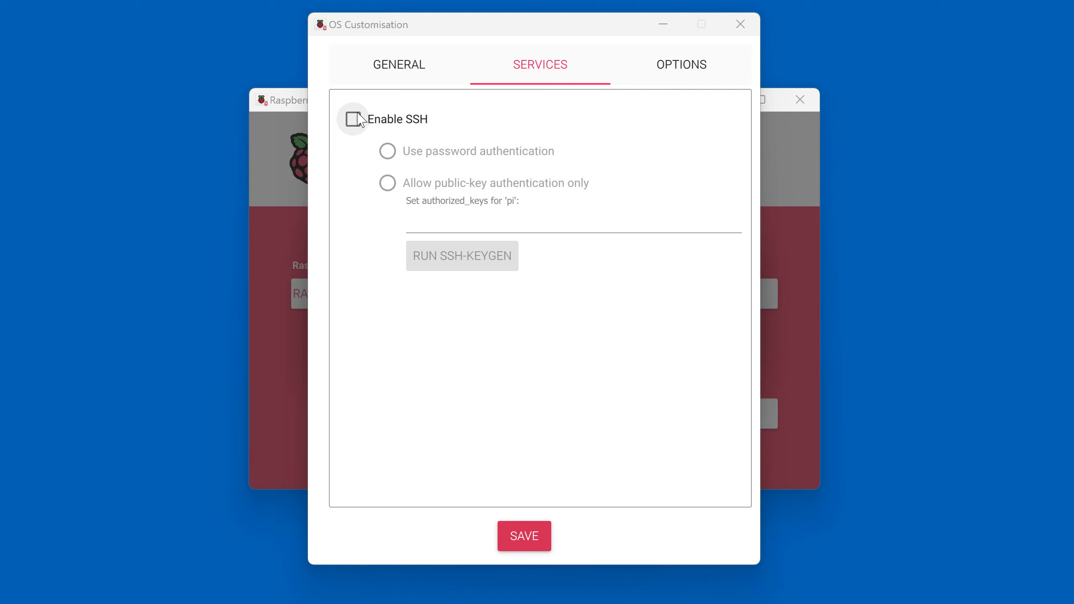
pyautogui.click(353, 118)
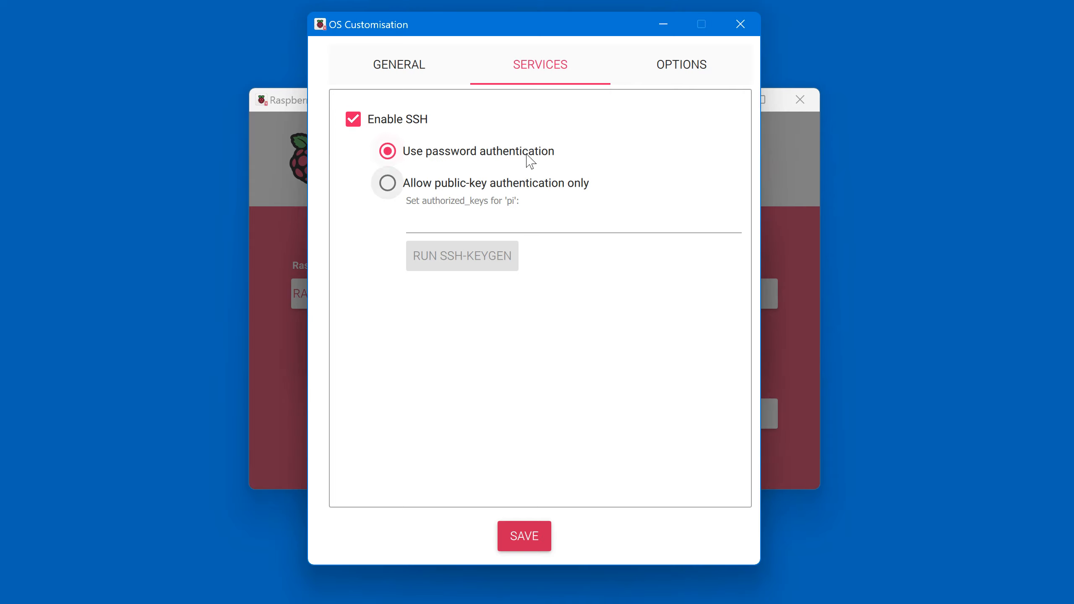
pyautogui.click(681, 64)
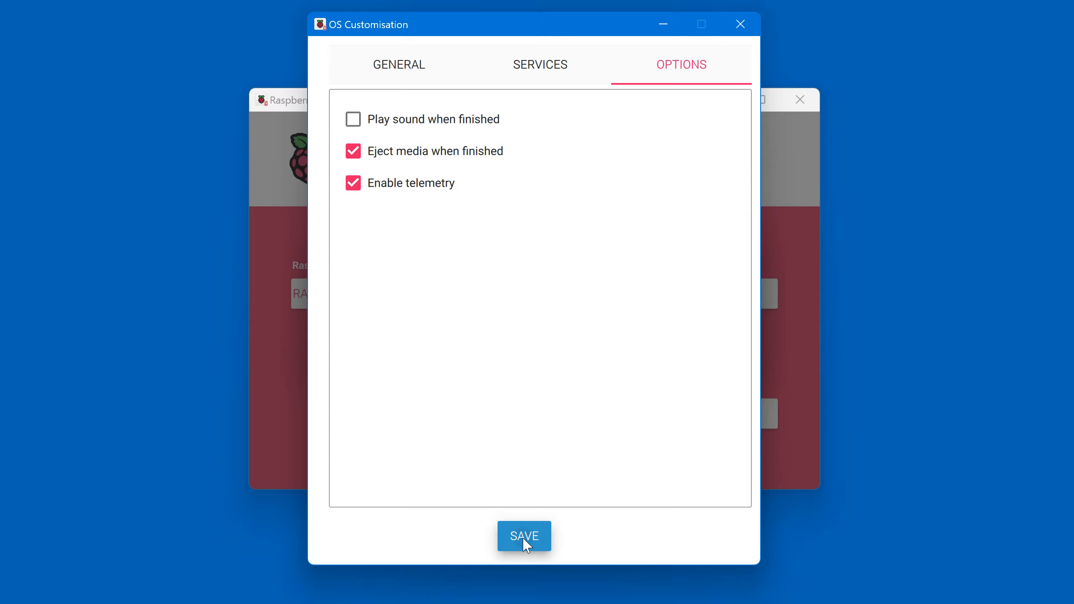
pyautogui.click(524, 536)
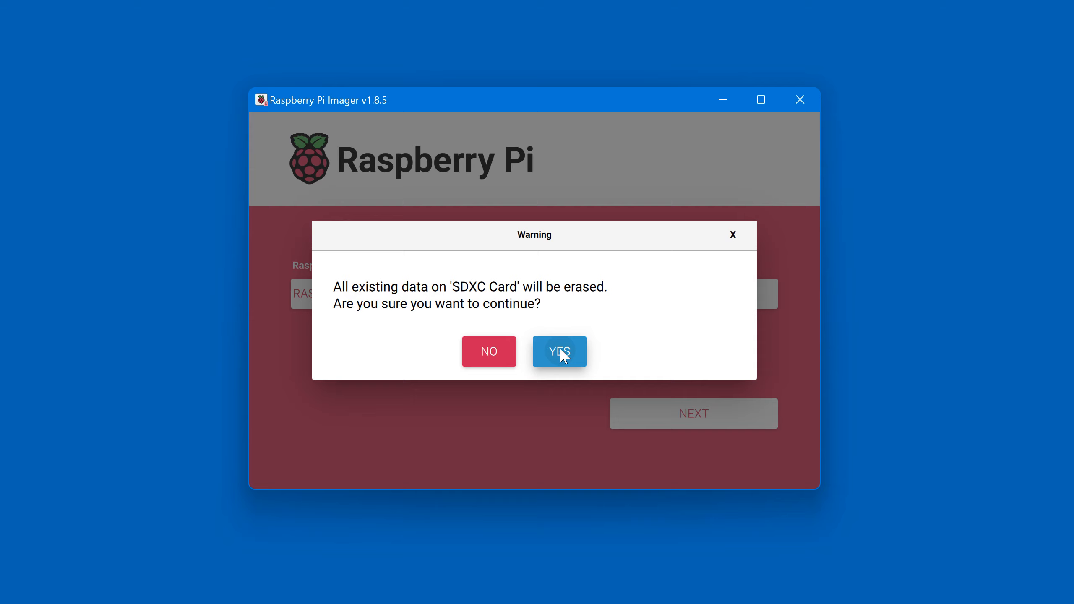
pyautogui.click(559, 351)
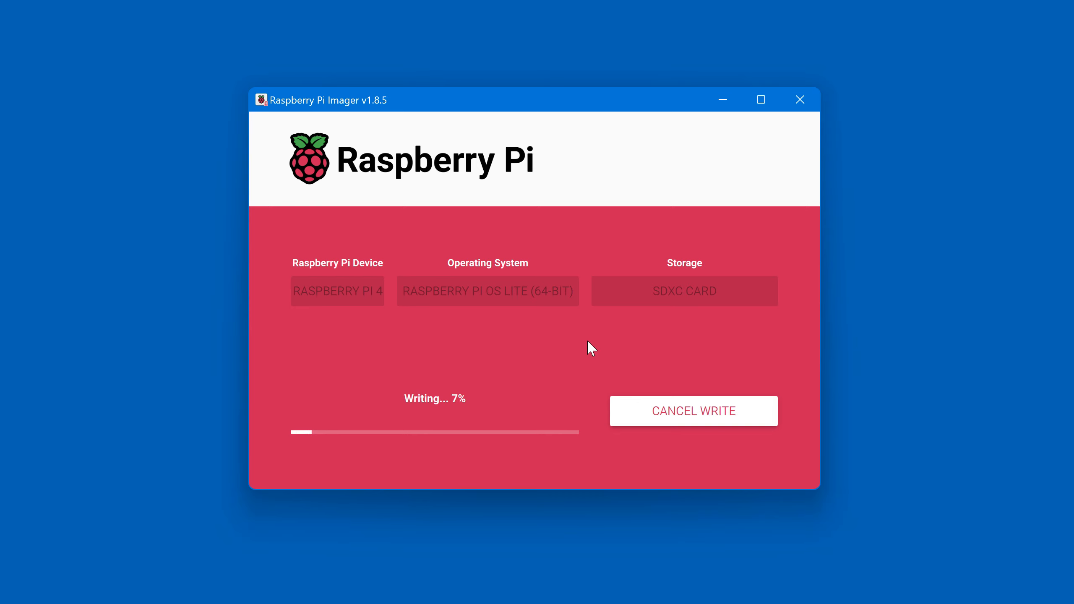
pyautogui.moveTo(555, 472)
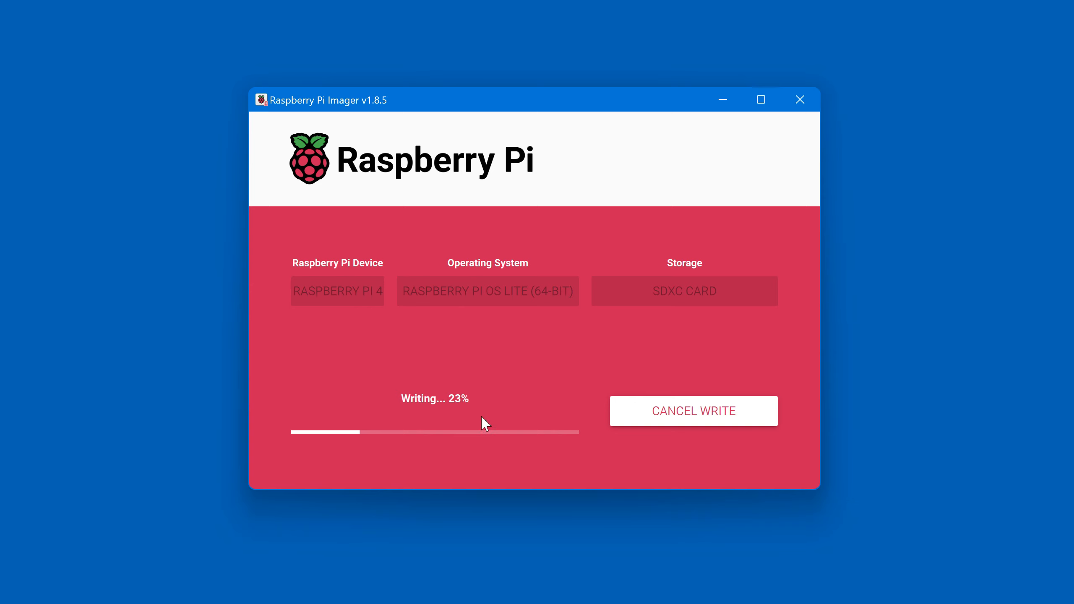
pyautogui.moveTo(471, 476)
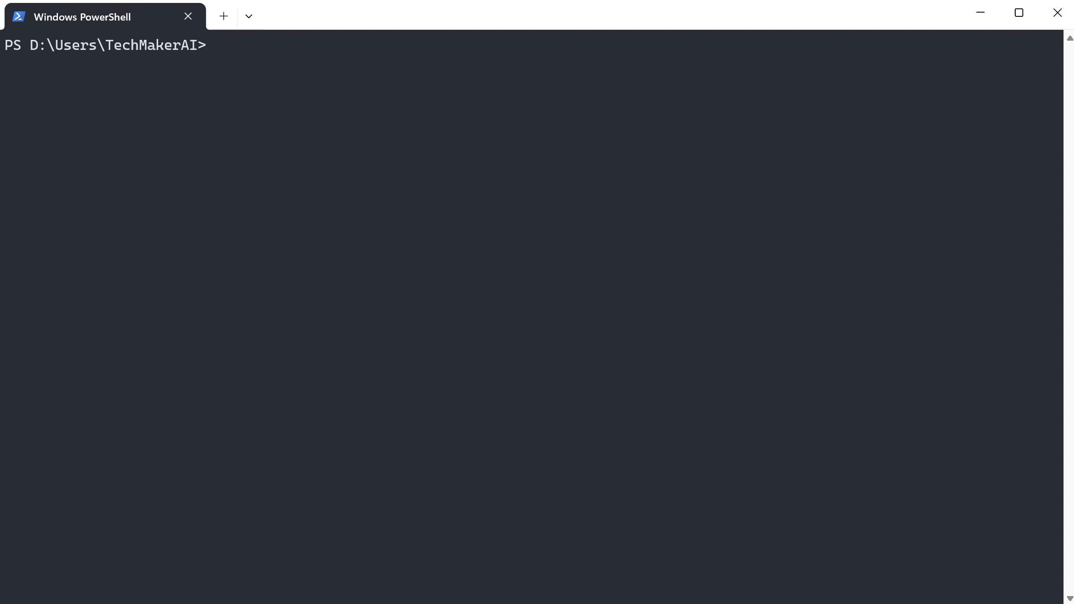
pyautogui.moveTo(281, 200)
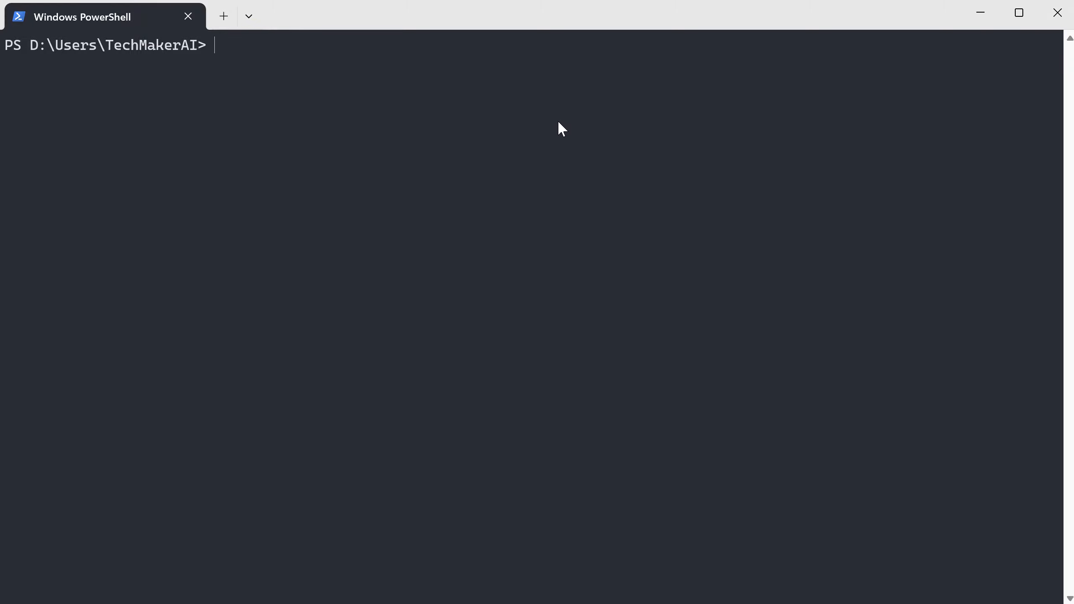
pyautogui.write('ssh')
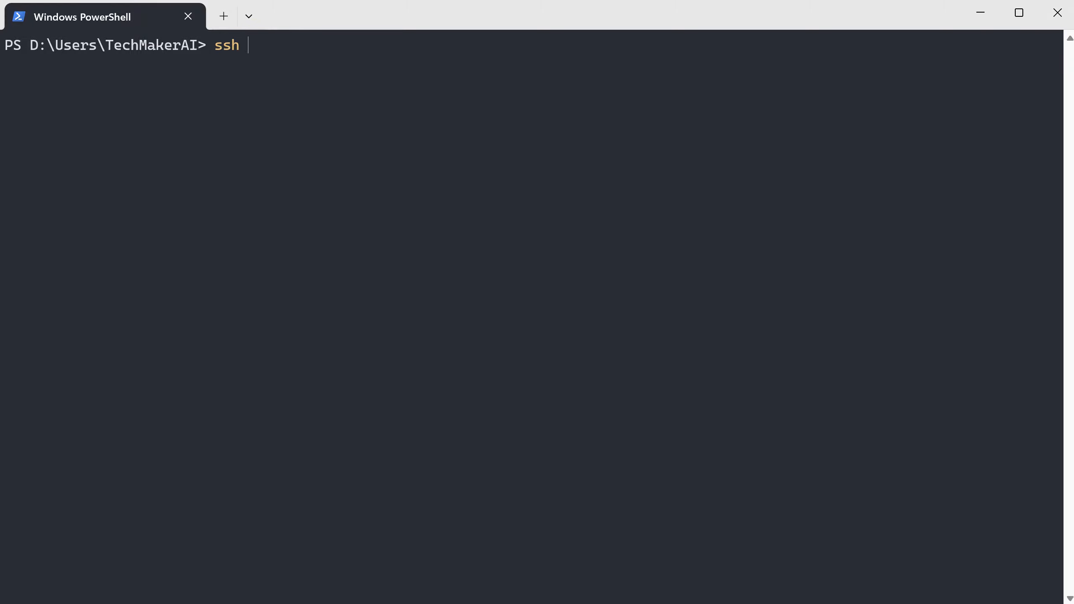
pyautogui.write('pi')
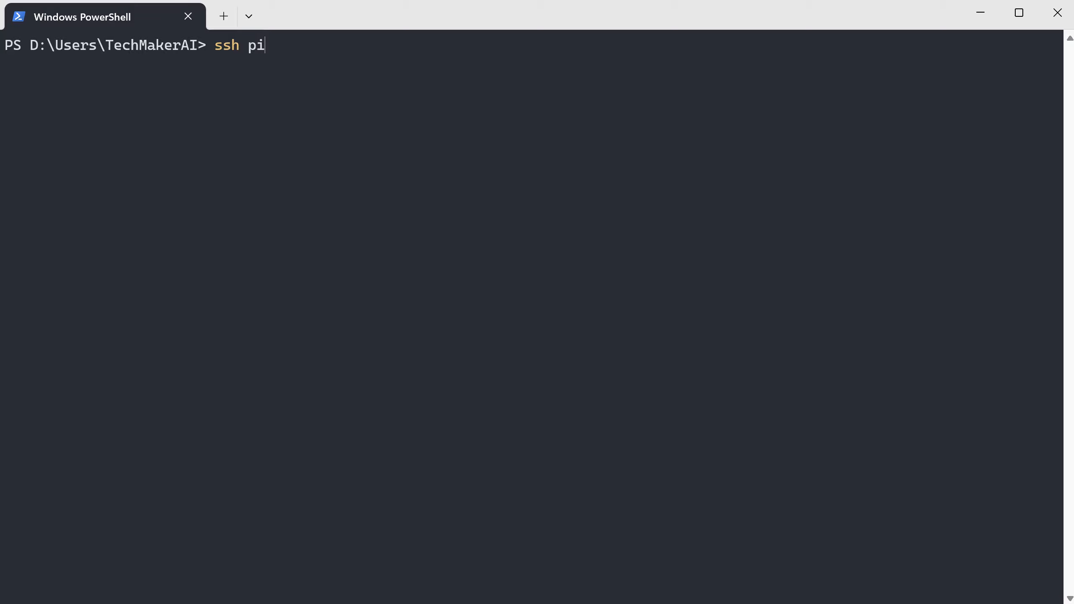
pyautogui.write('@')
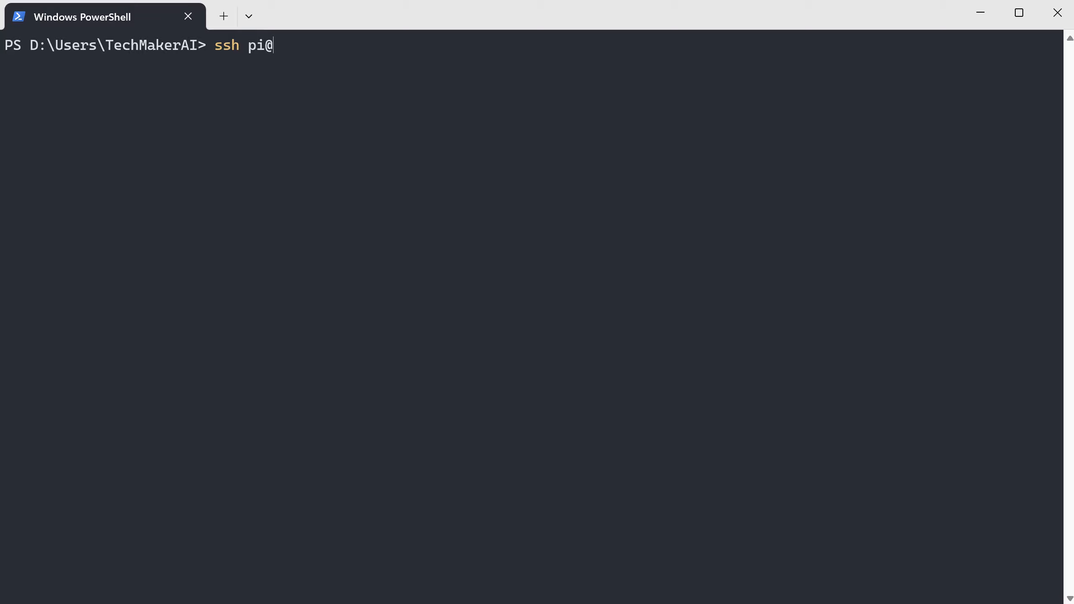
pyautogui.write('pi4')
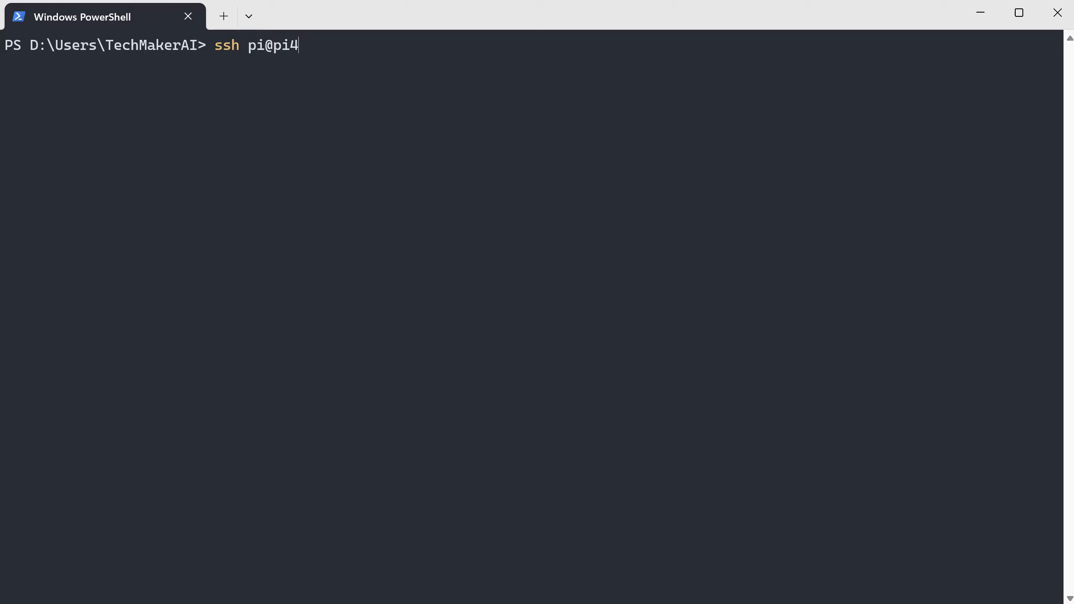
pyautogui.write('.local')
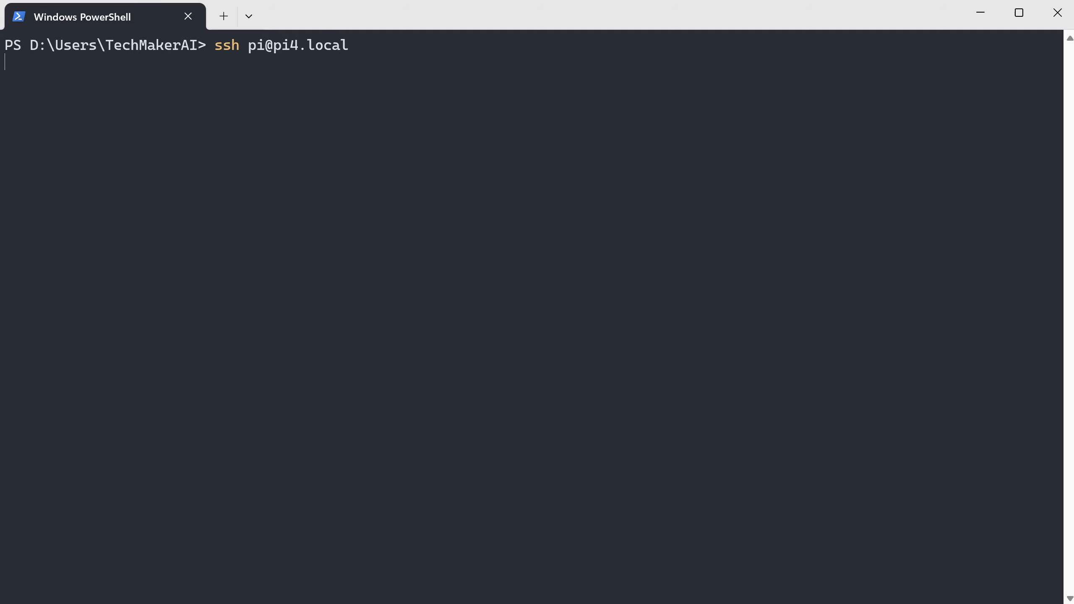
pyautogui.press('Return')
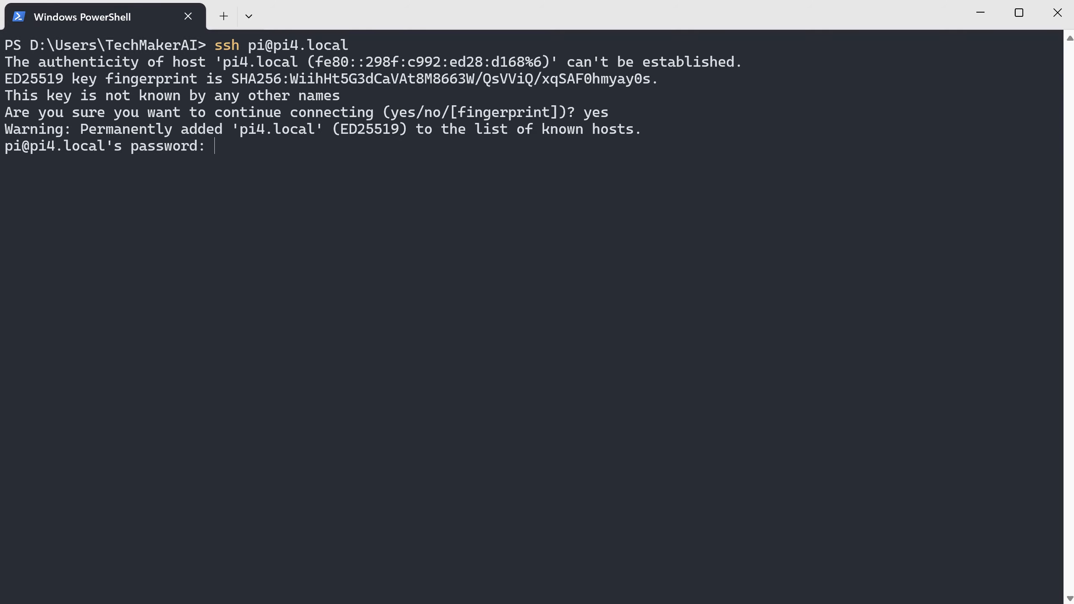
pyautogui.press('Return')
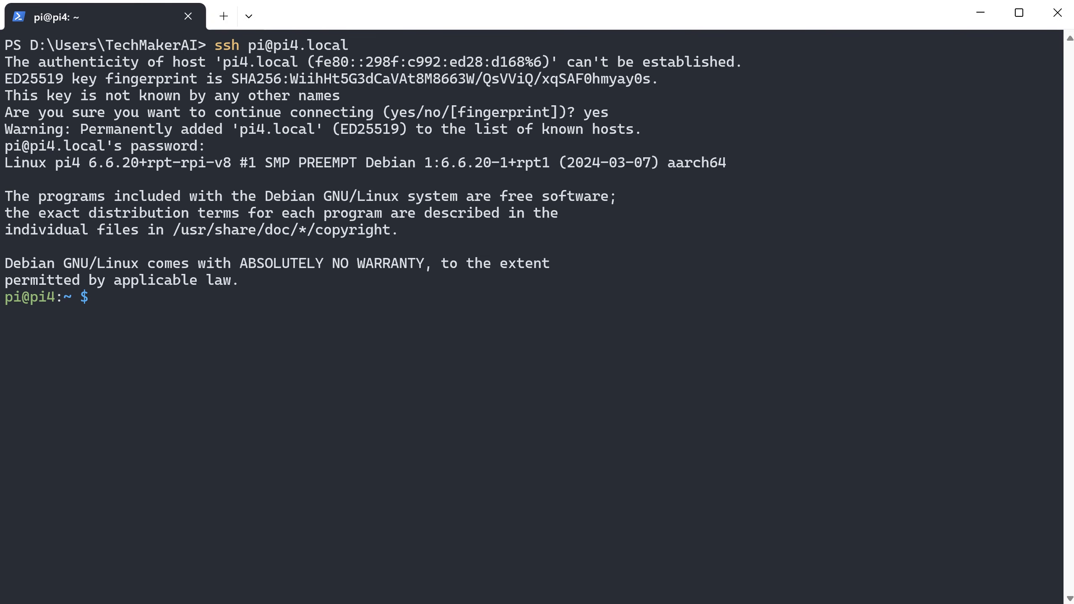
# Refresh the Pi's package lists with sudo apt update.
pyautogui.write('sudo apt update')
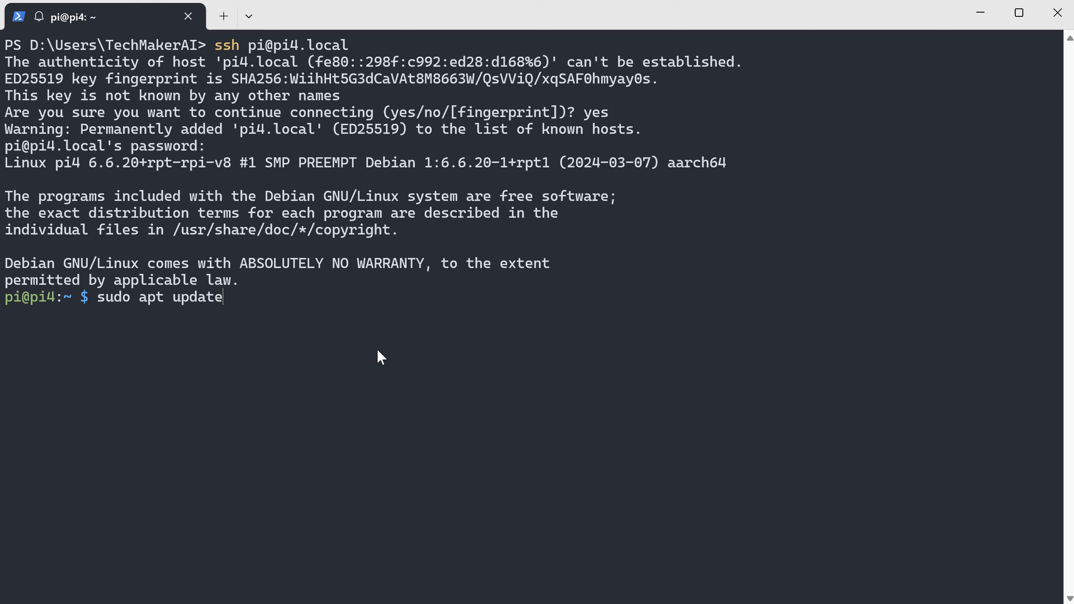
pyautogui.press('Return')
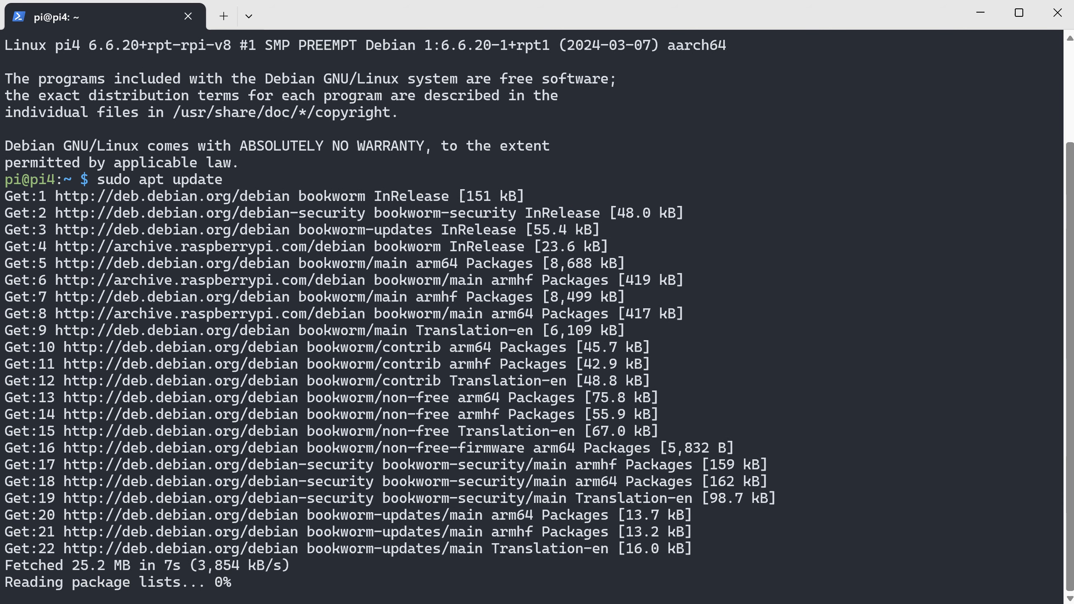
pyautogui.scroll(-3)
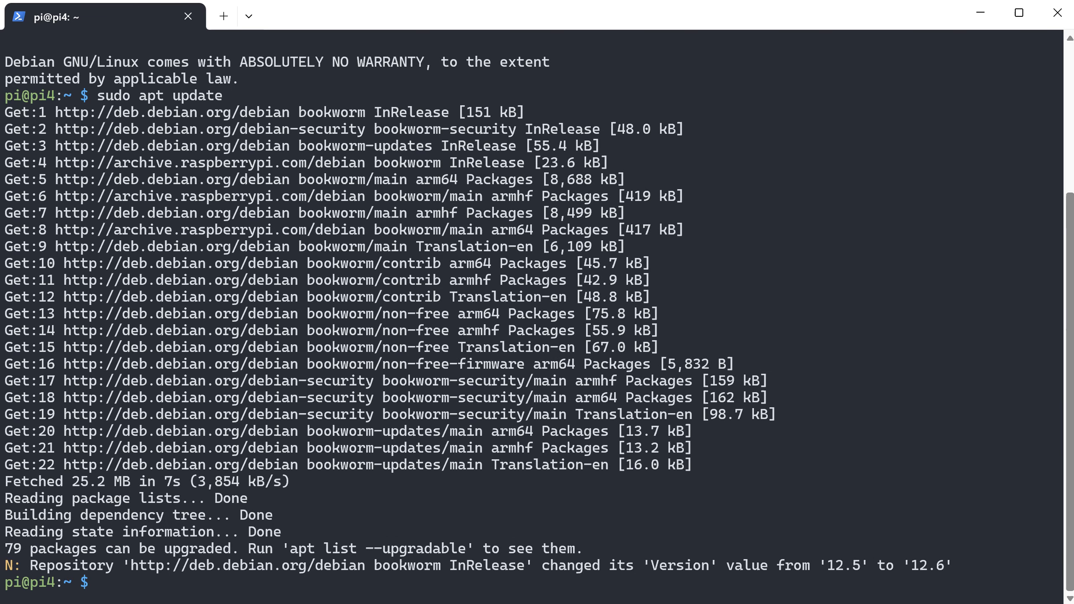
# Run sudo apt upgrade and answer Y to upgrade all 79 packages.
pyautogui.write('sudo apt upgrade')
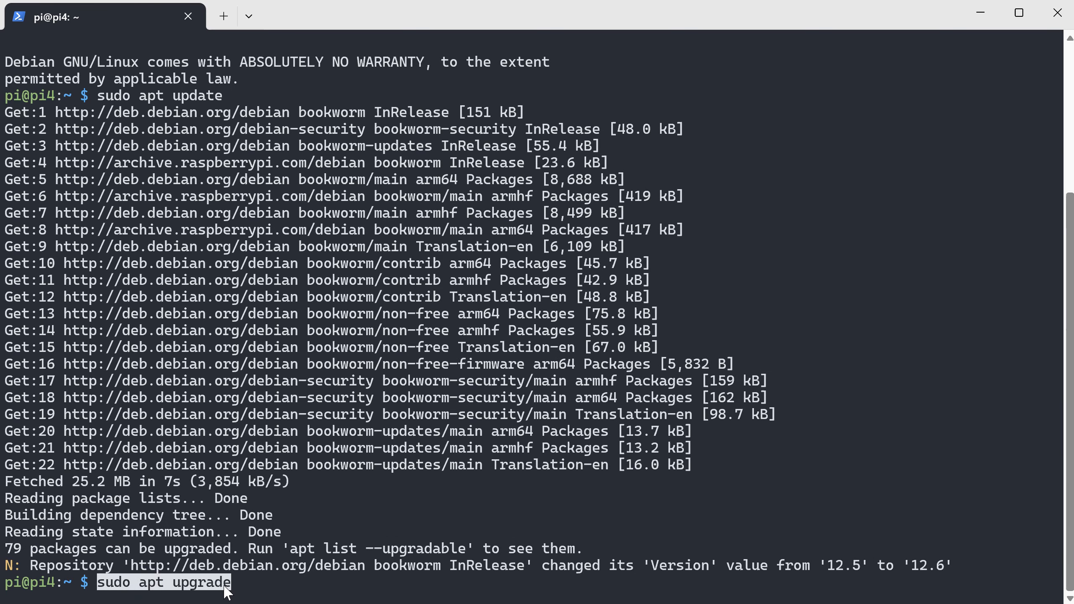
pyautogui.press('Return')
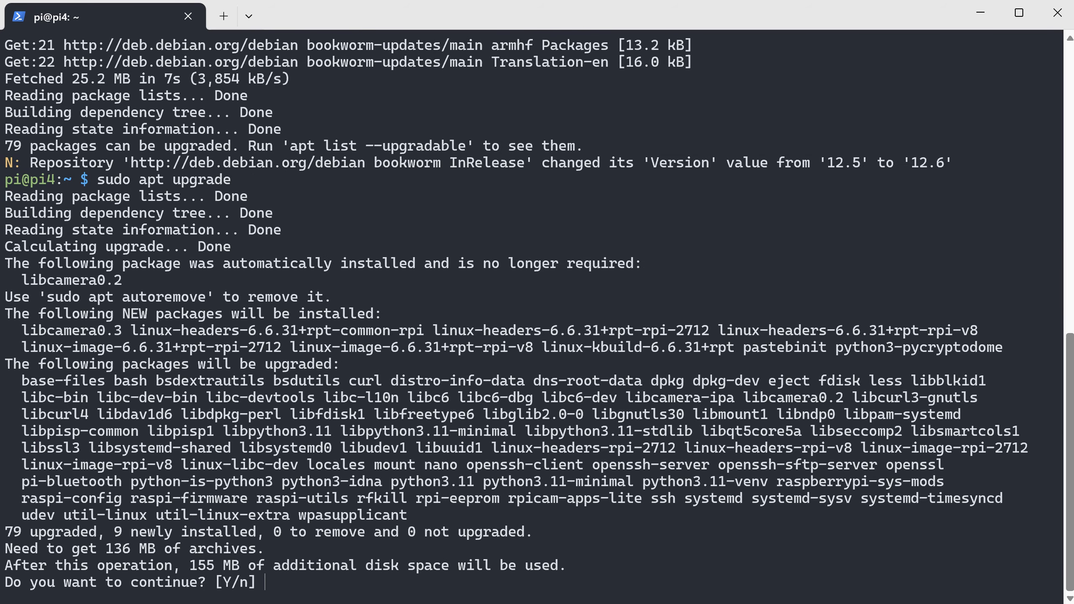
pyautogui.write('Y')
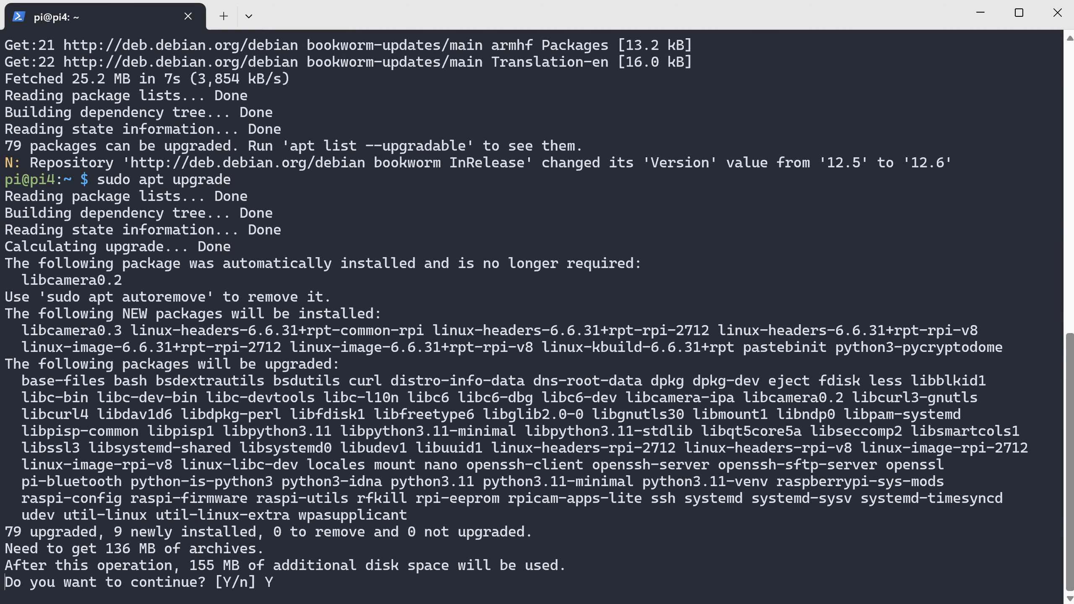
pyautogui.press('Return')
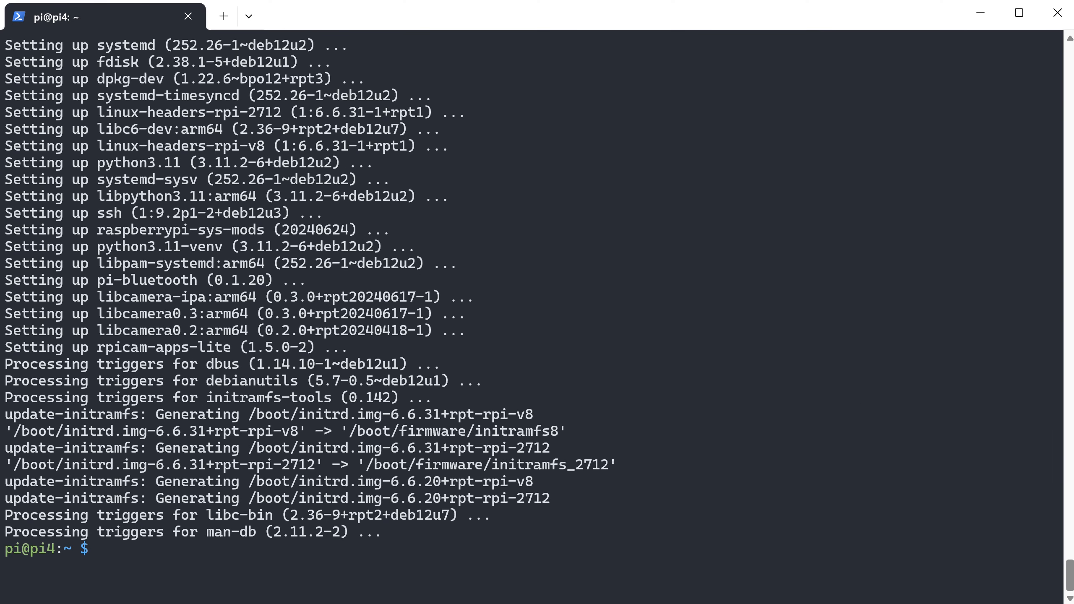
pyautogui.moveTo(157, 587)
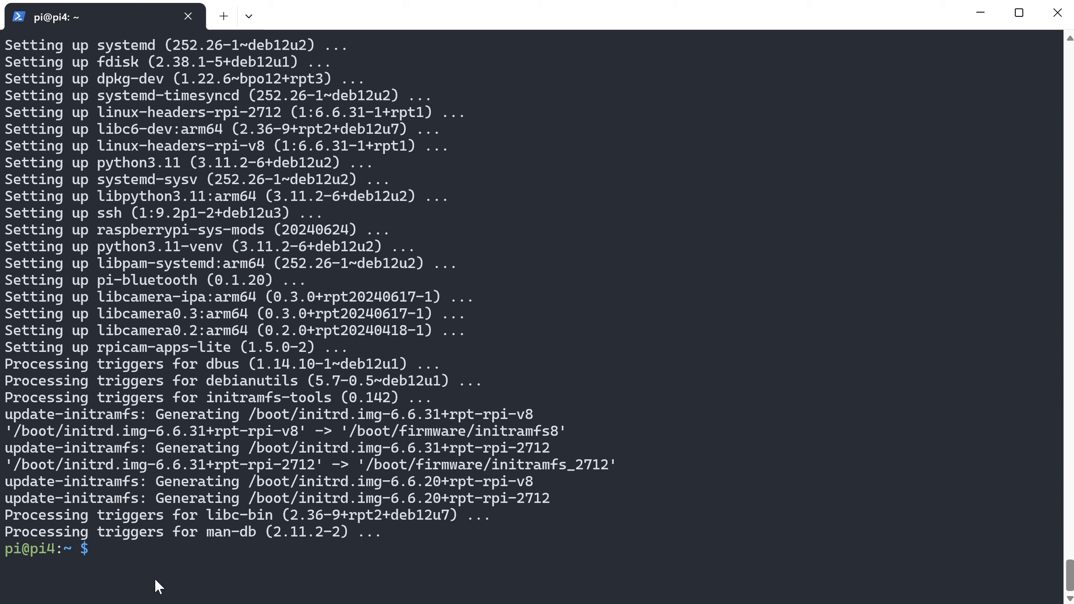
# Install the ufw firewall with sudo apt install ufw.
pyautogui.write('sudo apt install ufw')
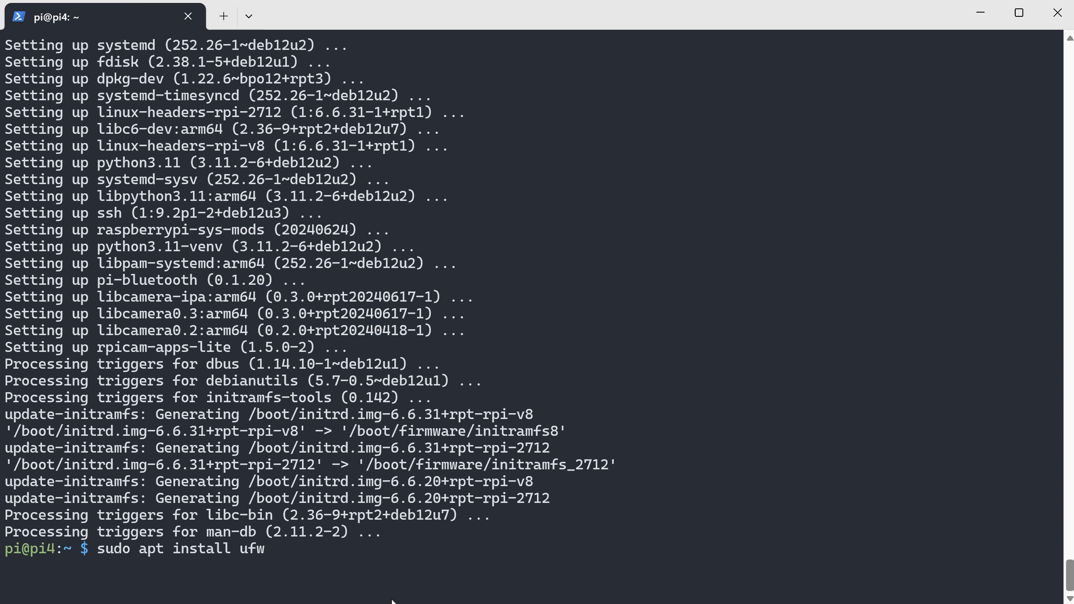
pyautogui.press('Return')
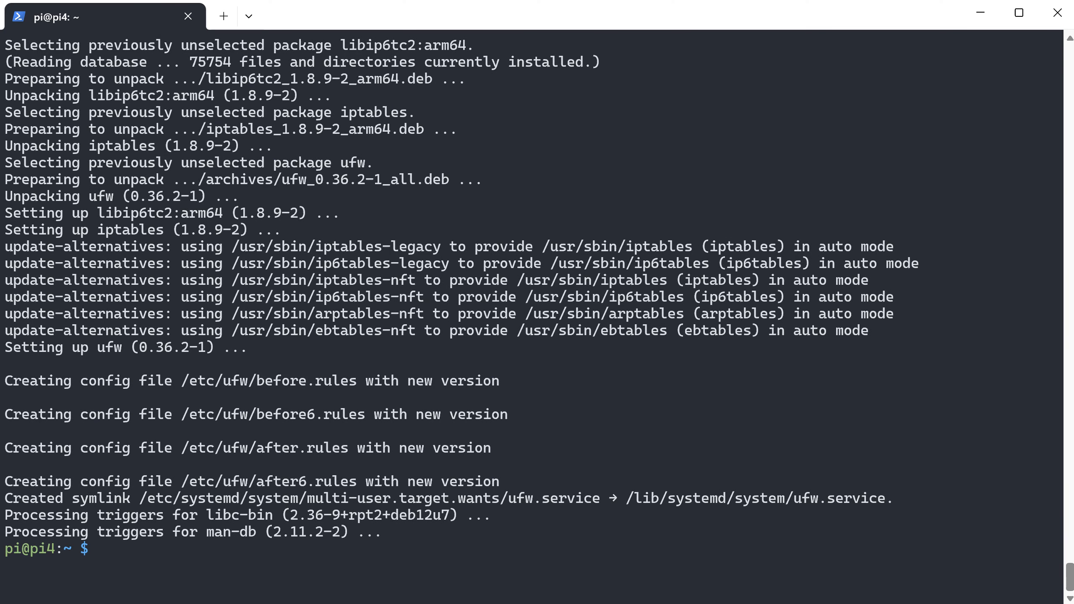
# Allow SSH through ufw, then enable the firewall and answer y.
pyautogui.write('sudo ufw allow ssh')
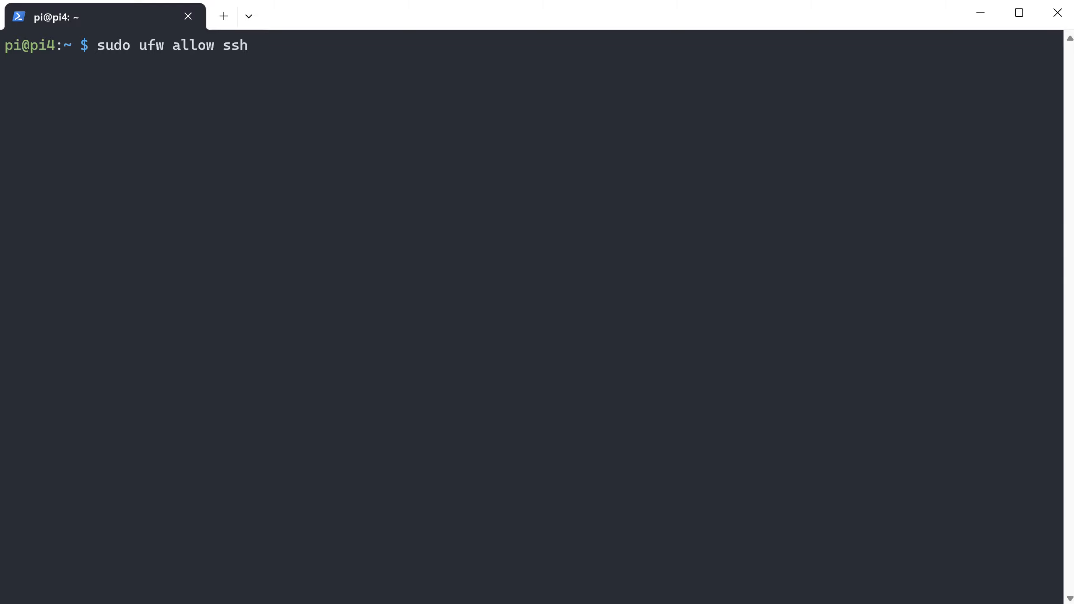
pyautogui.moveTo(281, 53)
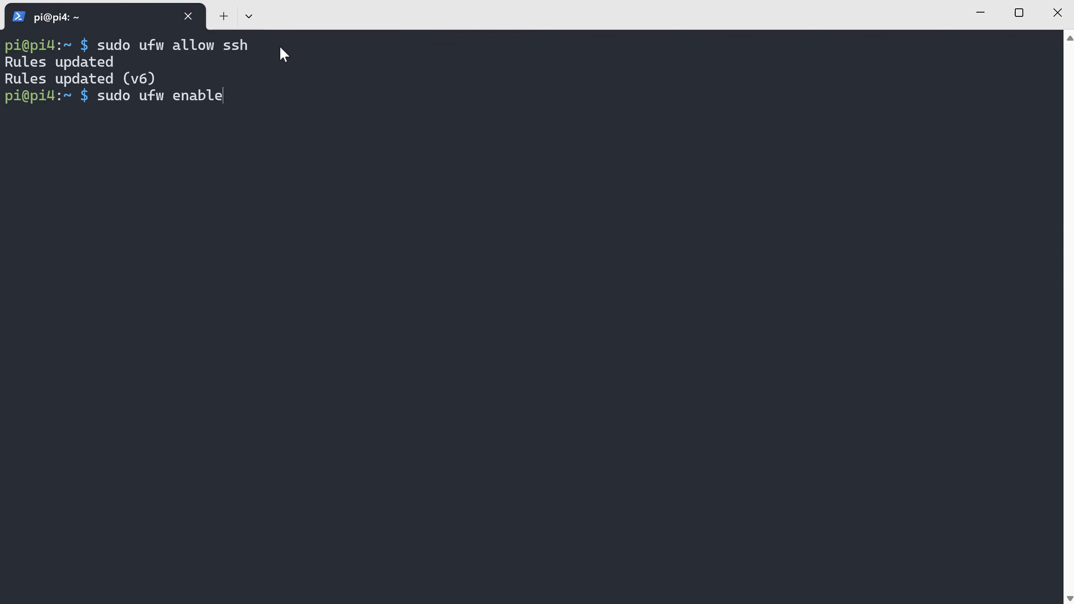
pyautogui.press('Return')
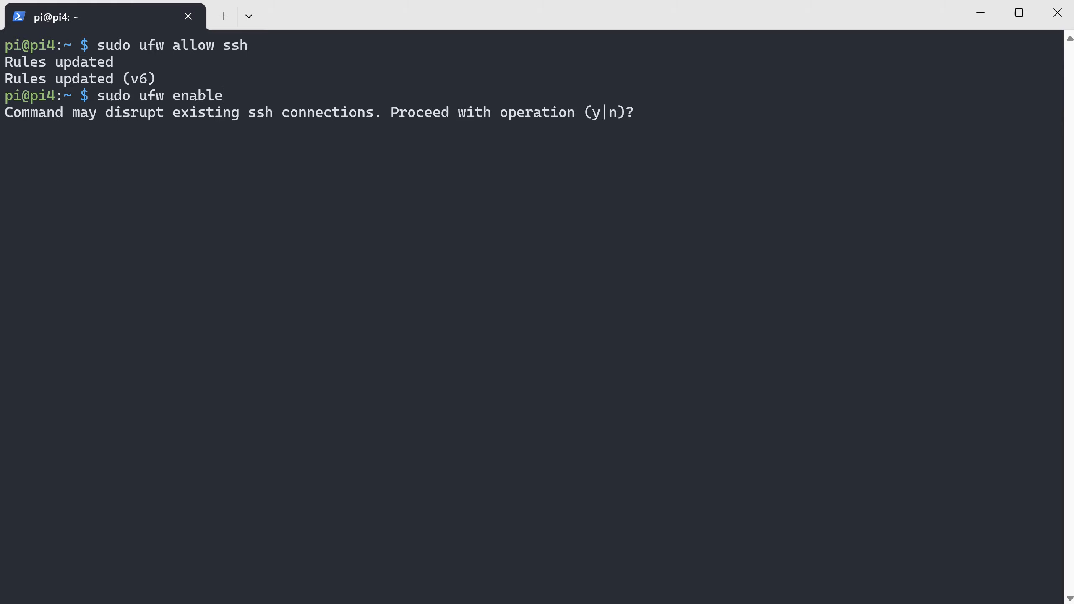
pyautogui.write('y')
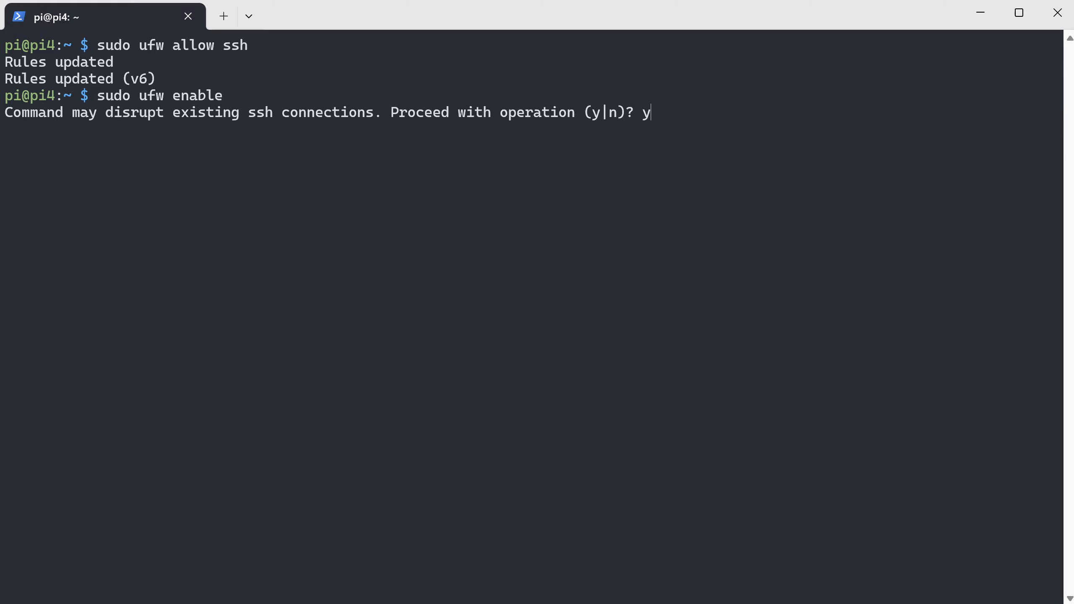
pyautogui.press('Return')
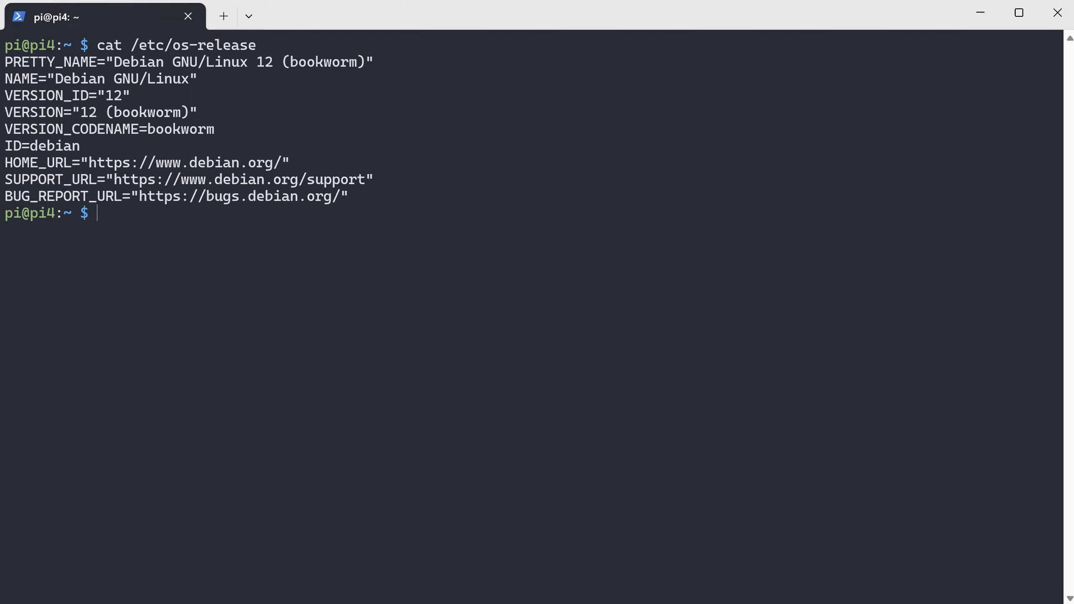
# Power the Pi off with sudo poweroff, closing the SSH session back to PowerShell.
pyautogui.write('sudo poweroff')
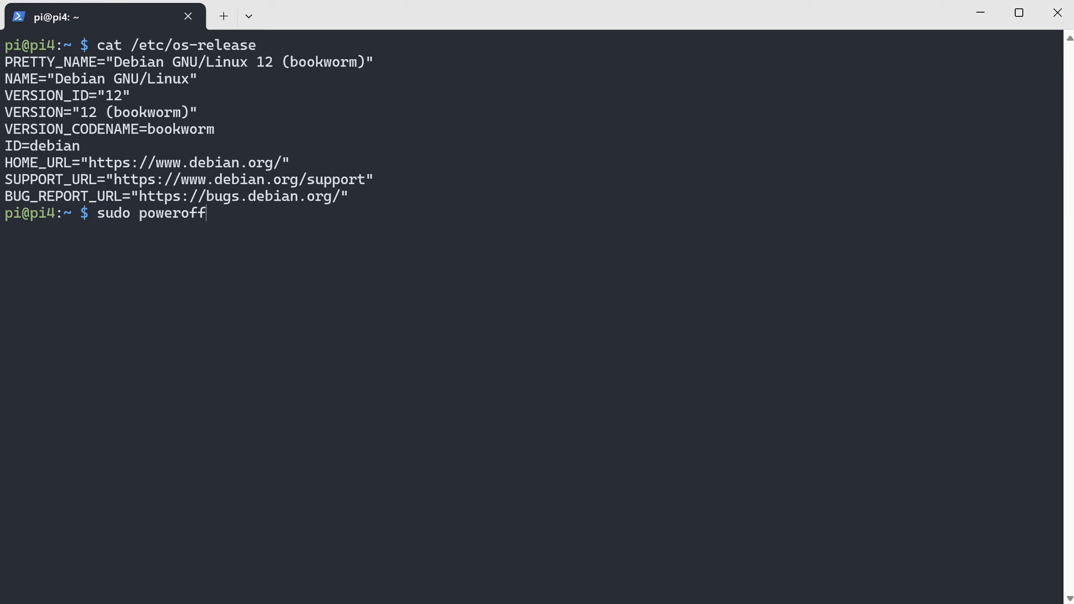
pyautogui.press('Return')
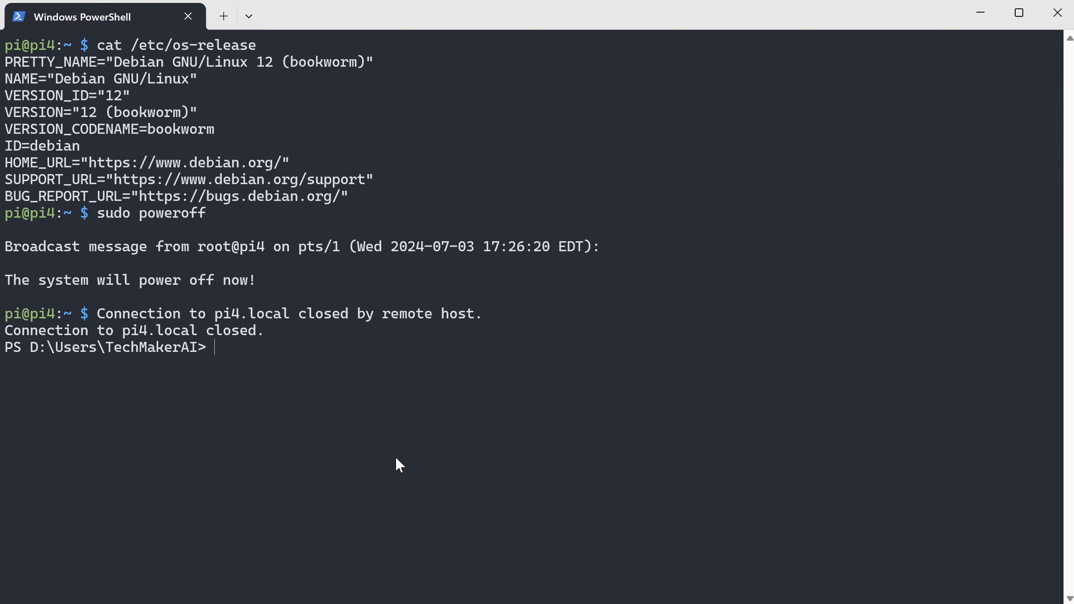
pyautogui.write('ssh pi')
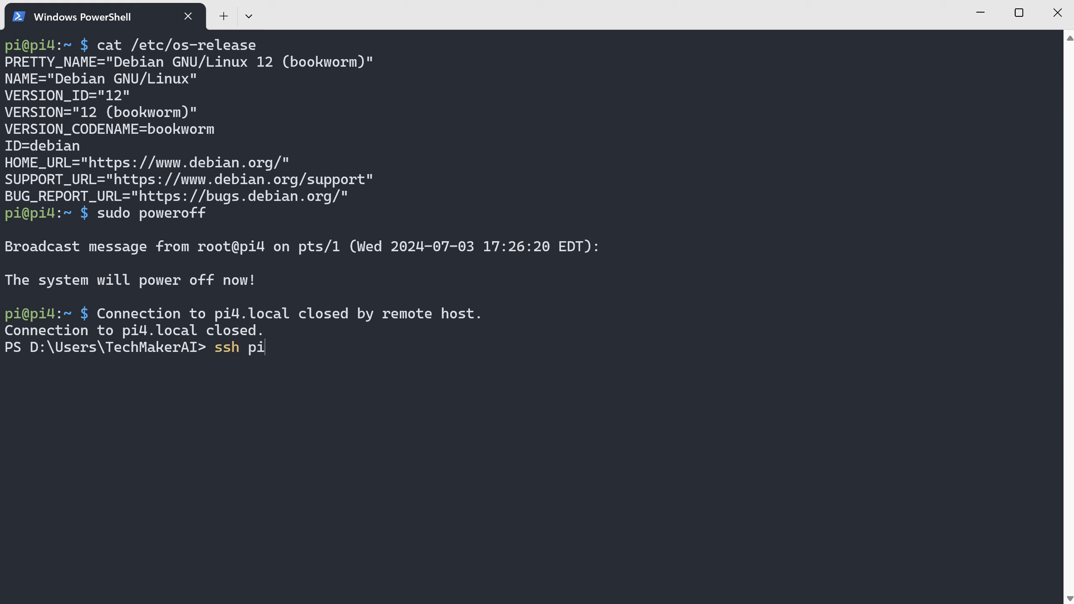
pyautogui.write('@pi4.')
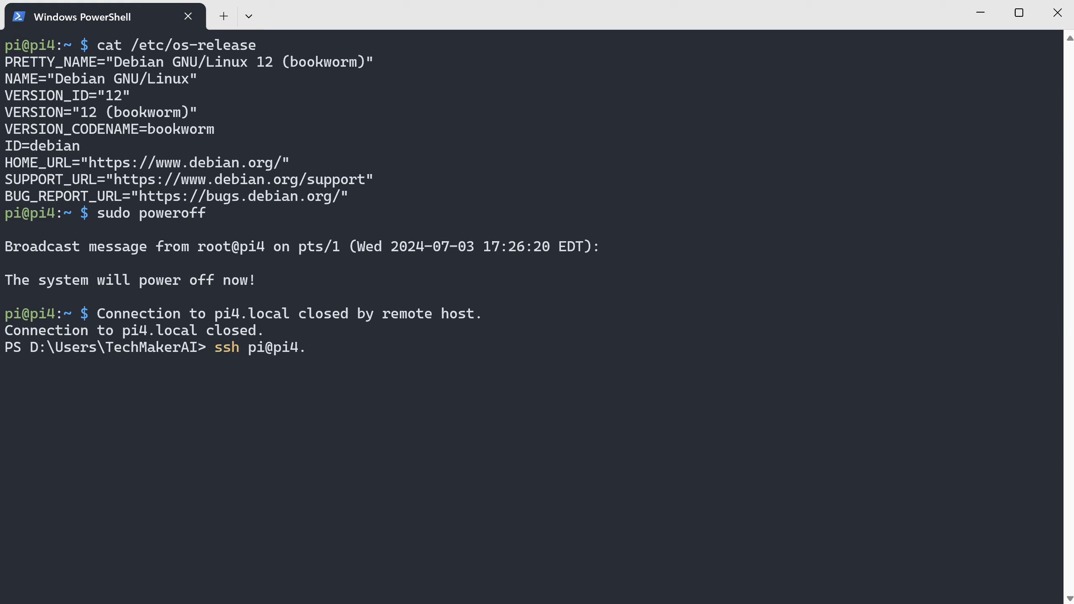
pyautogui.write('.local')
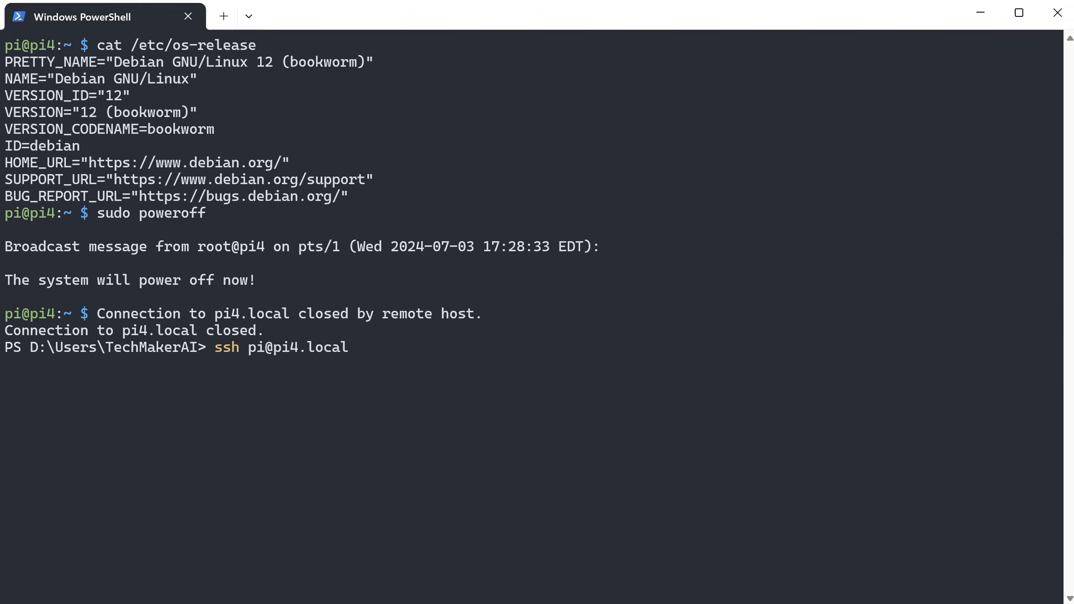